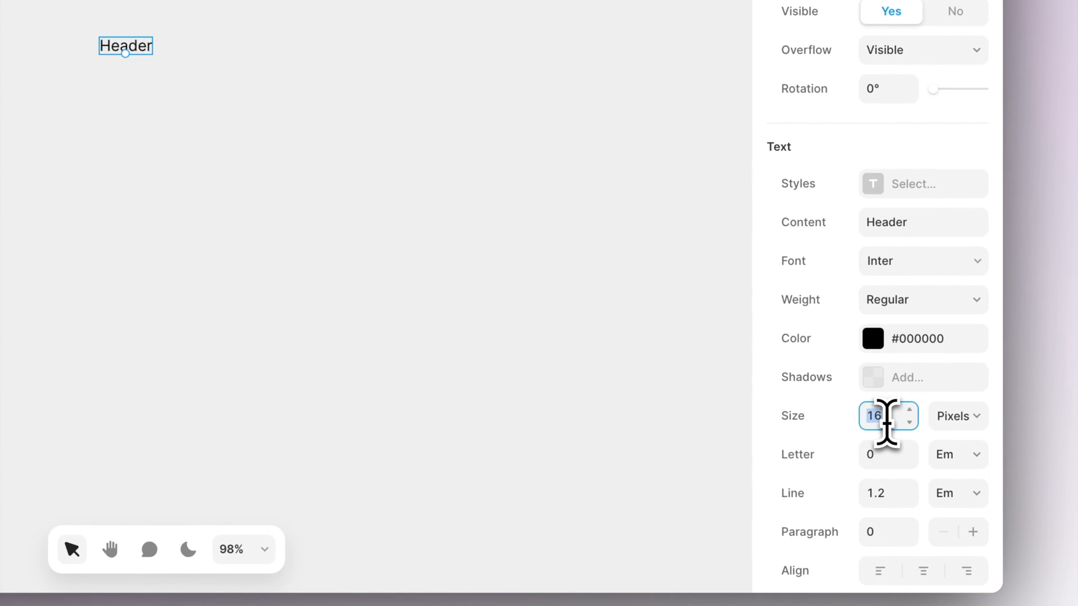
Style the Header as 24 px Plus Jakarta Sans Medium and pick a font for its duplicate.
{"action": "type", "text": "24"}
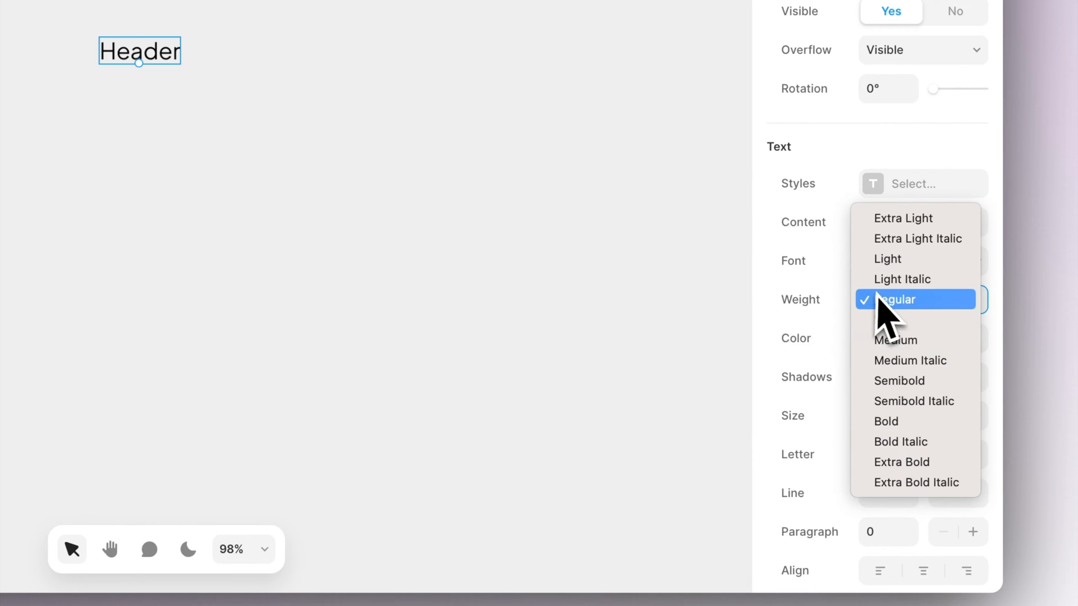
{"action": "left_click", "coordinate": [892, 299]}
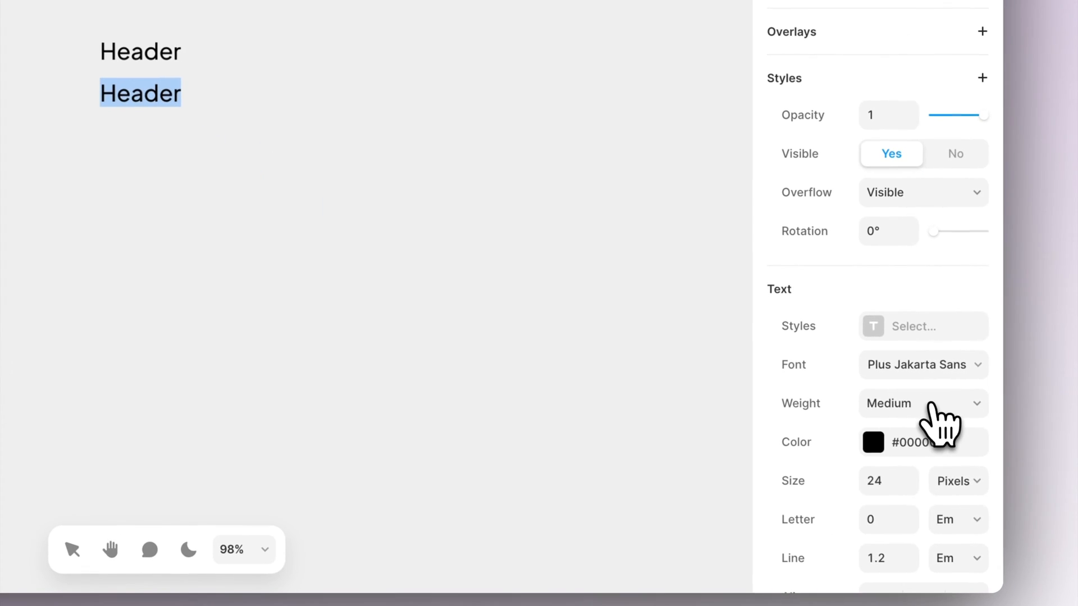
{"action": "left_click", "coordinate": [918, 364]}
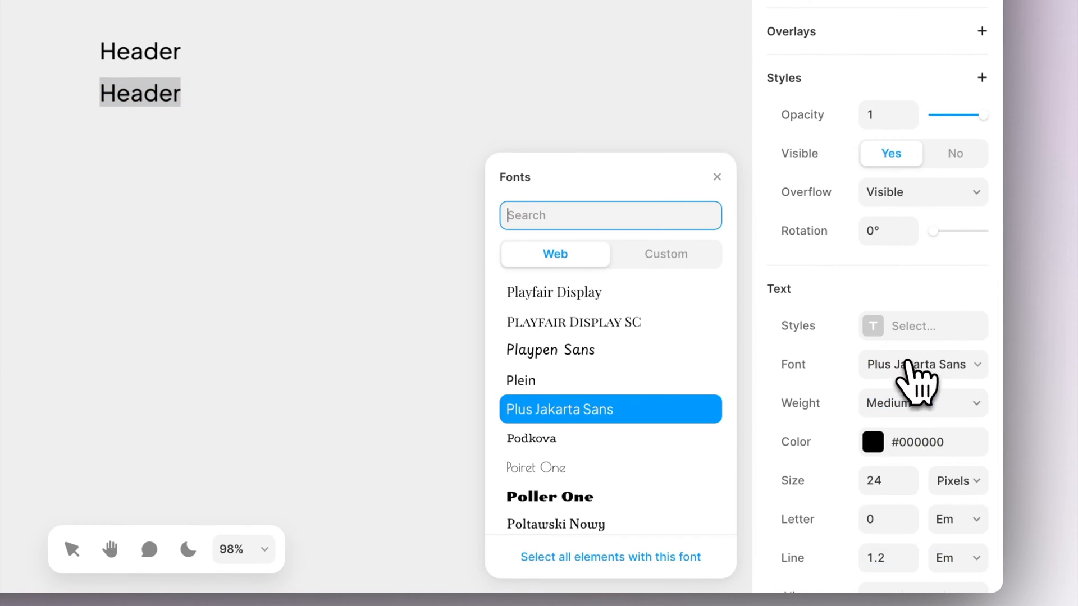
{"action": "left_click", "coordinate": [887, 480]}
{"action": "type", "text": "Copy"}
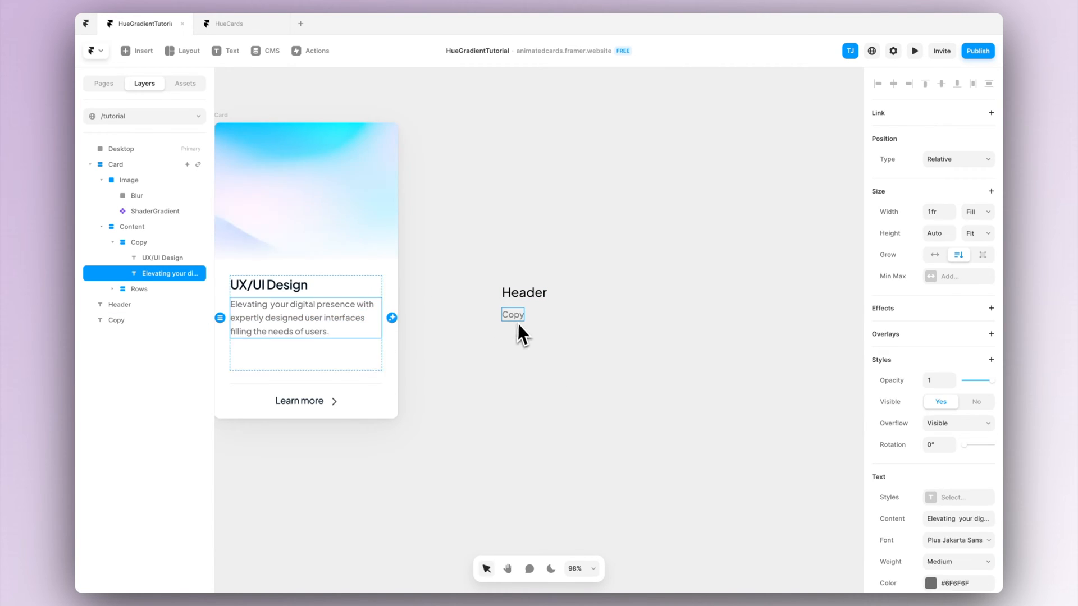
Stack the pasted UX/UI Design heading and description, narrowing it so the description wraps, and edit the gap.
{"action": "left_click", "coordinate": [524, 292]}
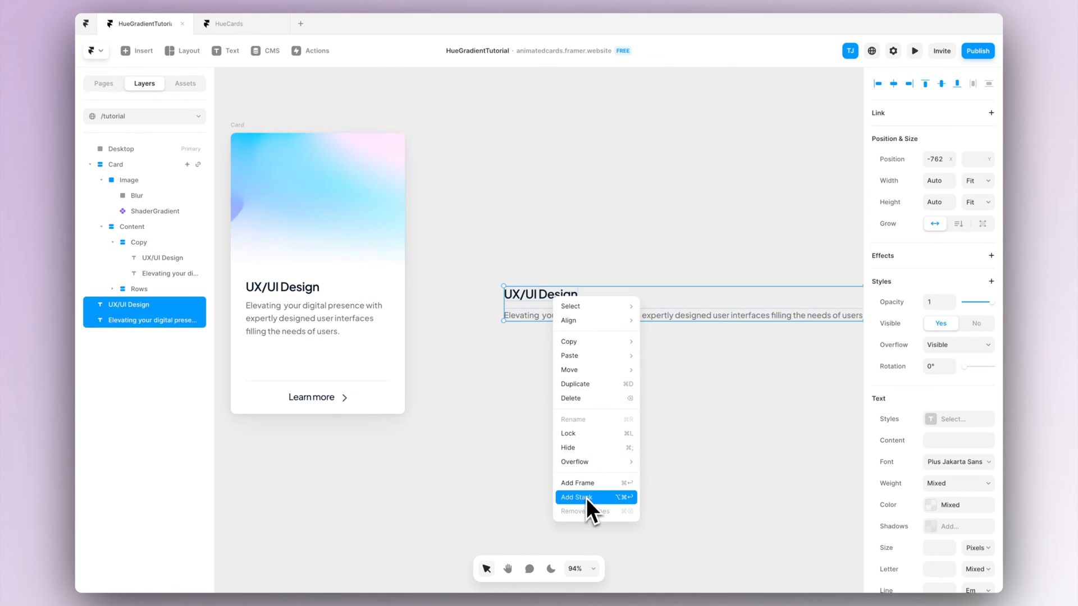
{"action": "left_click", "coordinate": [578, 497]}
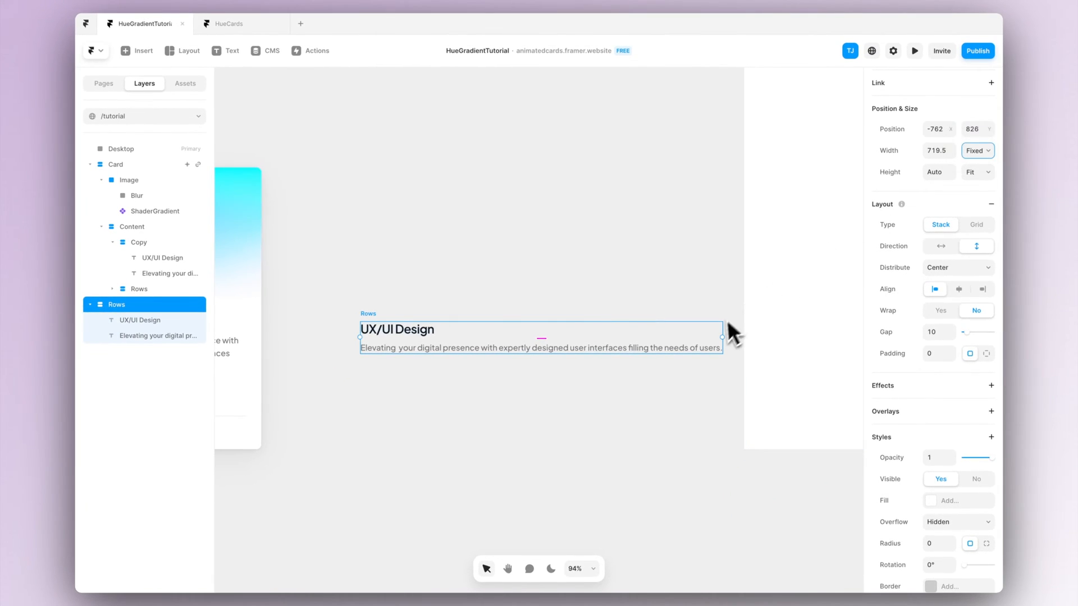
{"action": "left_click_drag", "start_coordinate": [721, 337], "coordinate": [514, 337]}
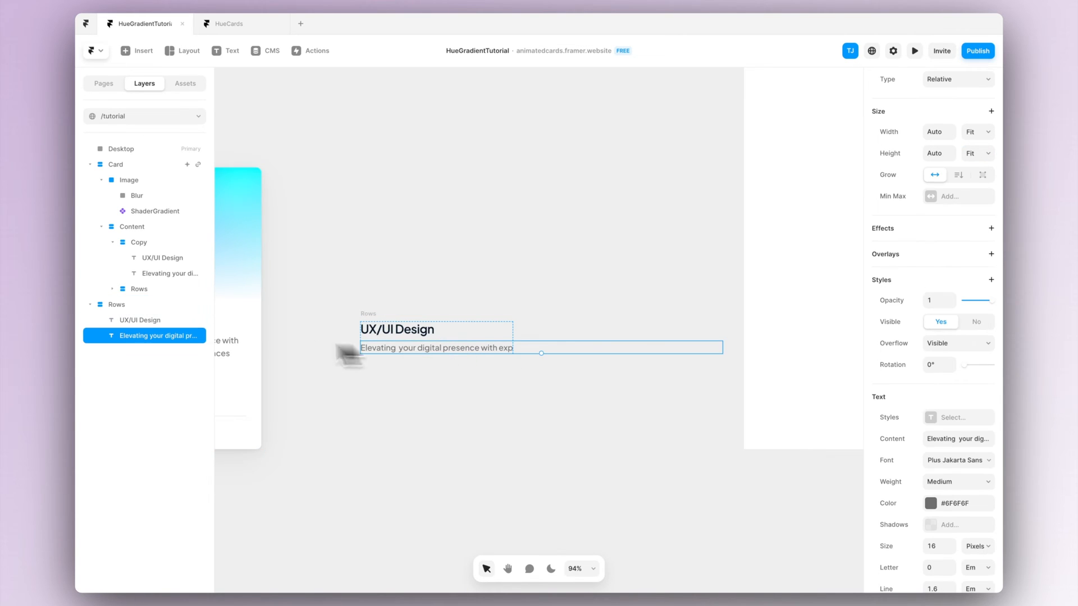
{"action": "left_click", "coordinate": [956, 78]}
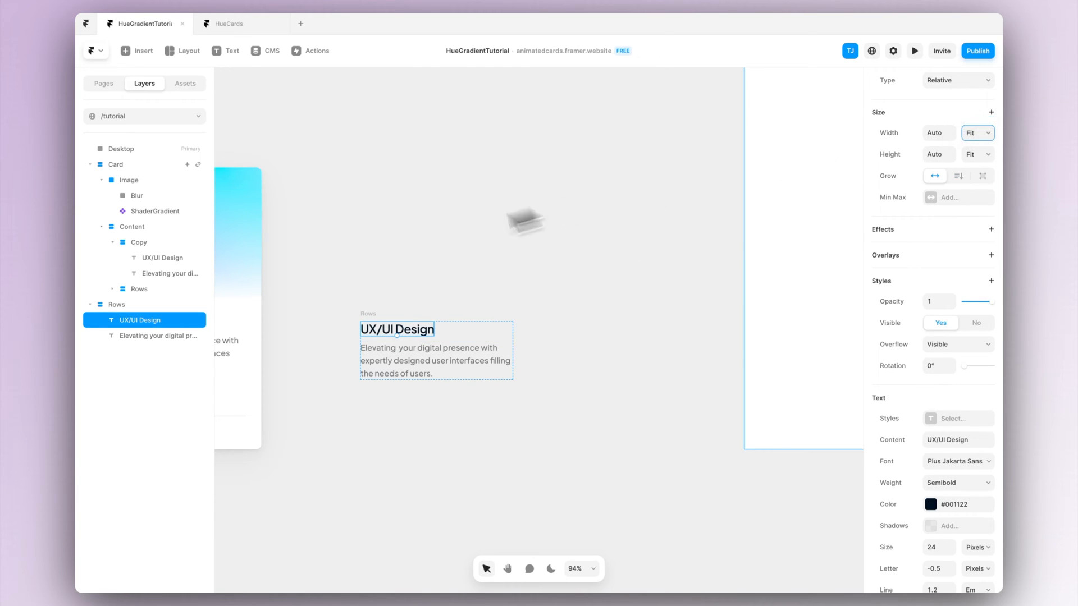
{"action": "left_click", "coordinate": [116, 304]}
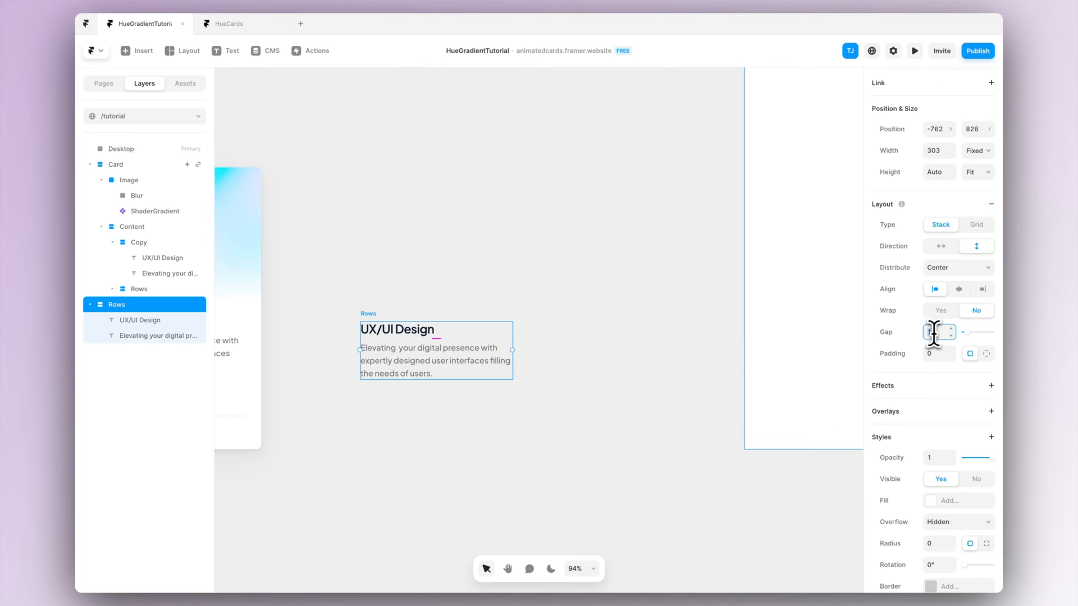
{"action": "left_click", "coordinate": [653, 287]}
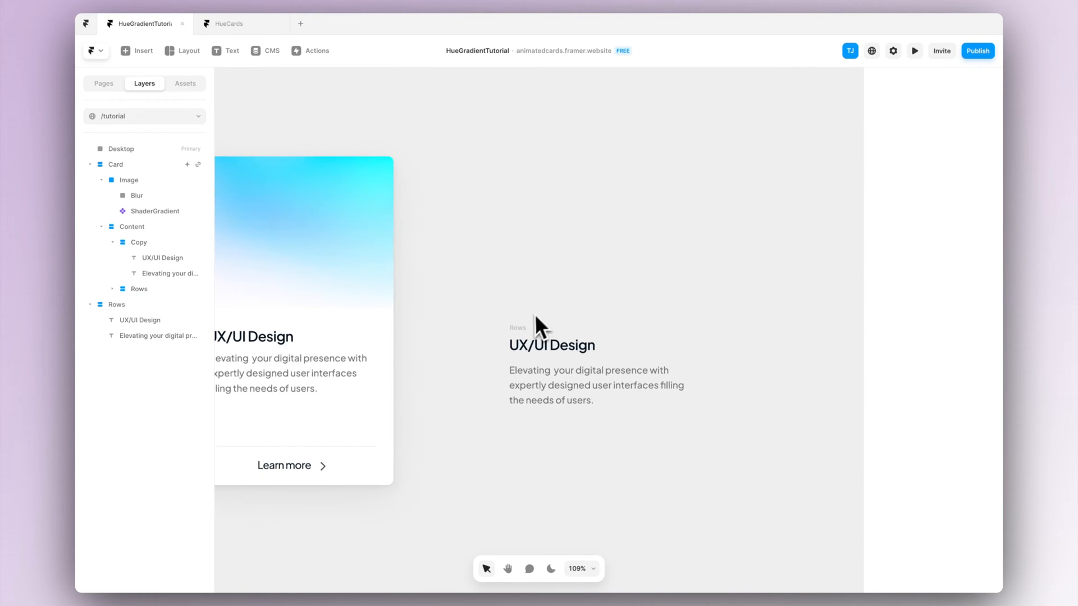
Add a 'Learn more' text below the stack and make it Semibold.
{"action": "left_click", "coordinate": [116, 305]}
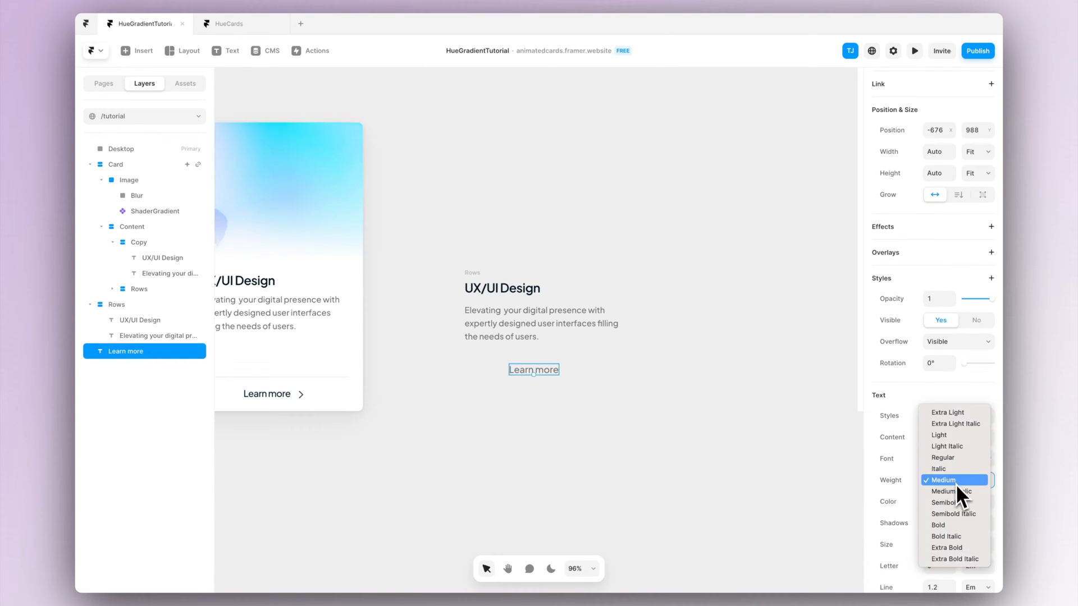
{"action": "left_click", "coordinate": [945, 502]}
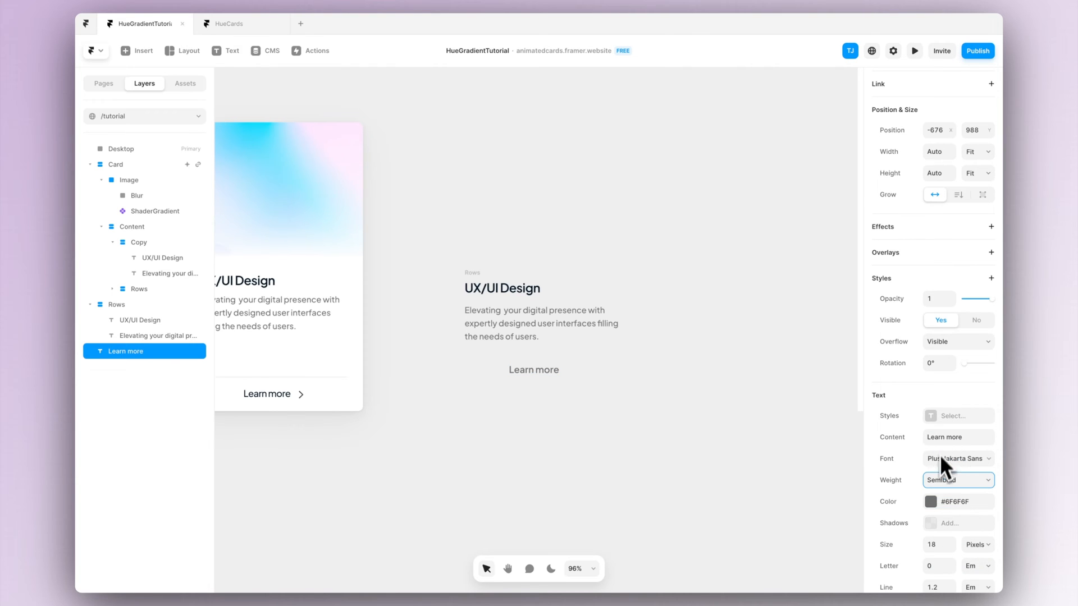
{"action": "left_click", "coordinate": [931, 501]}
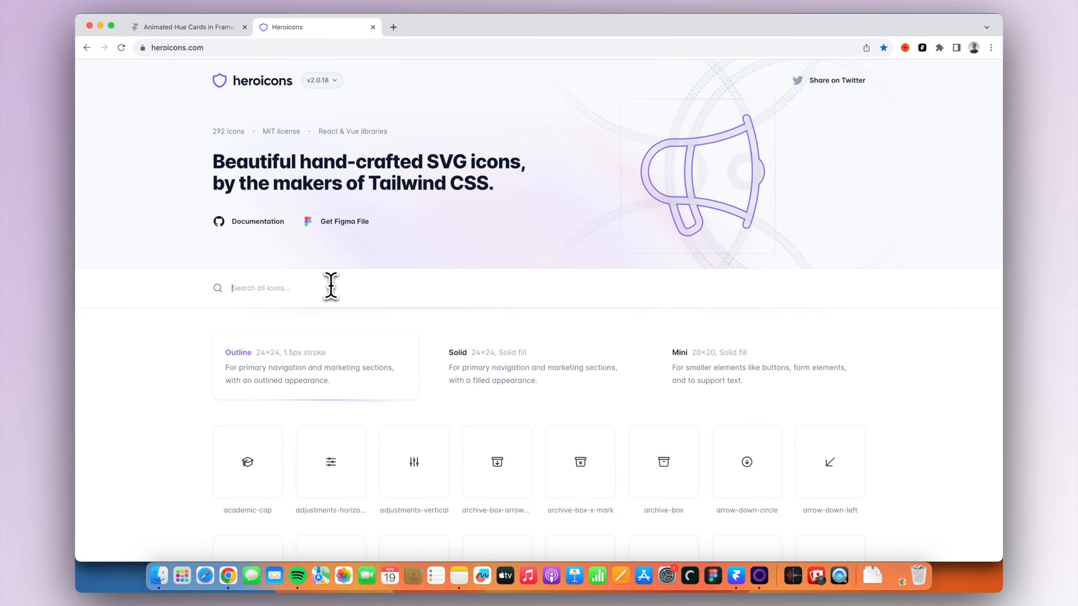
Search Heroicons for 'chevron' and copy the chevron-right SVG.
{"action": "type", "text": "chevron"}
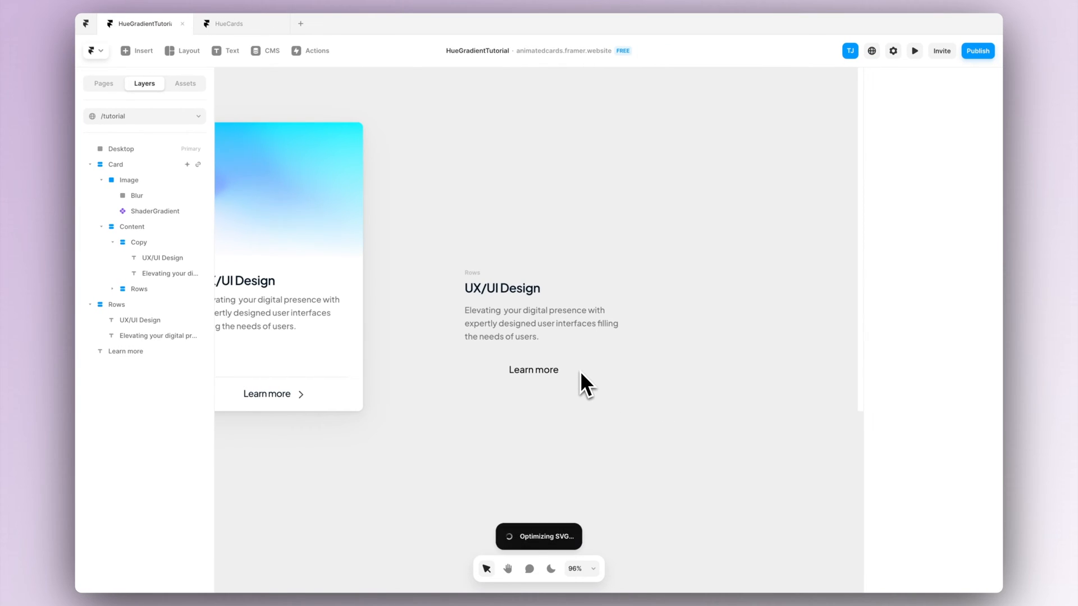
Combine Learn more and the chevron into a fit-height horizontal stack named Button.
{"action": "left_click", "coordinate": [565, 385]}
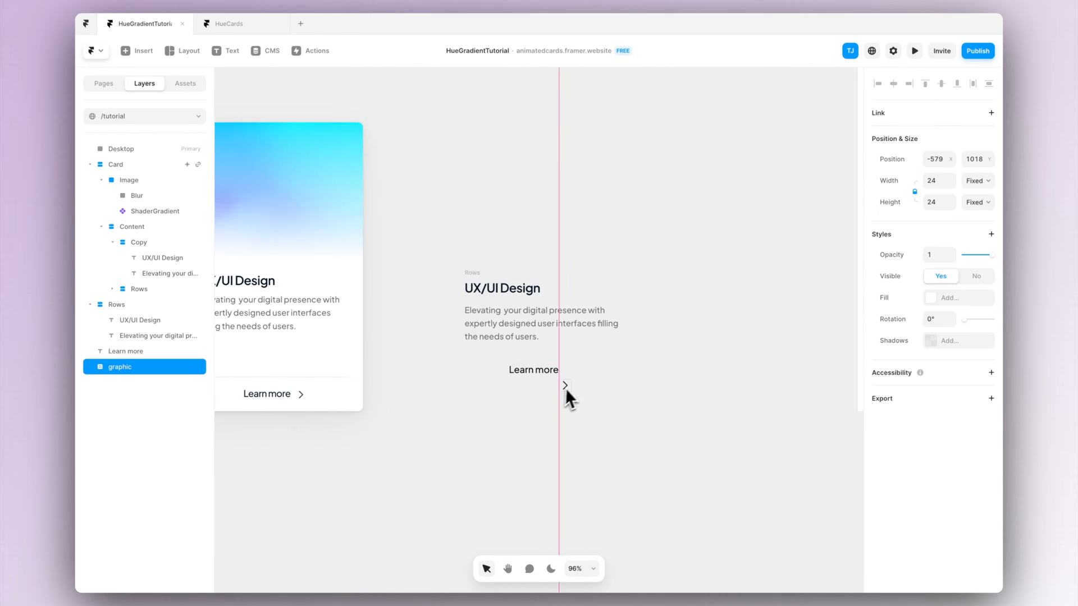
{"action": "left_click", "coordinate": [533, 370]}
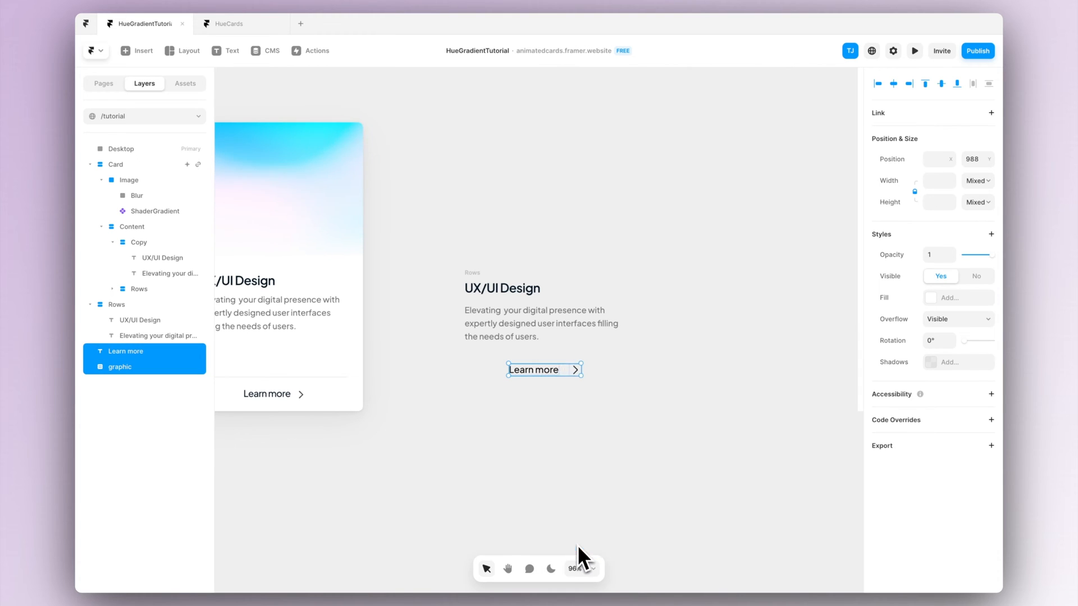
{"action": "left_click", "coordinate": [977, 181]}
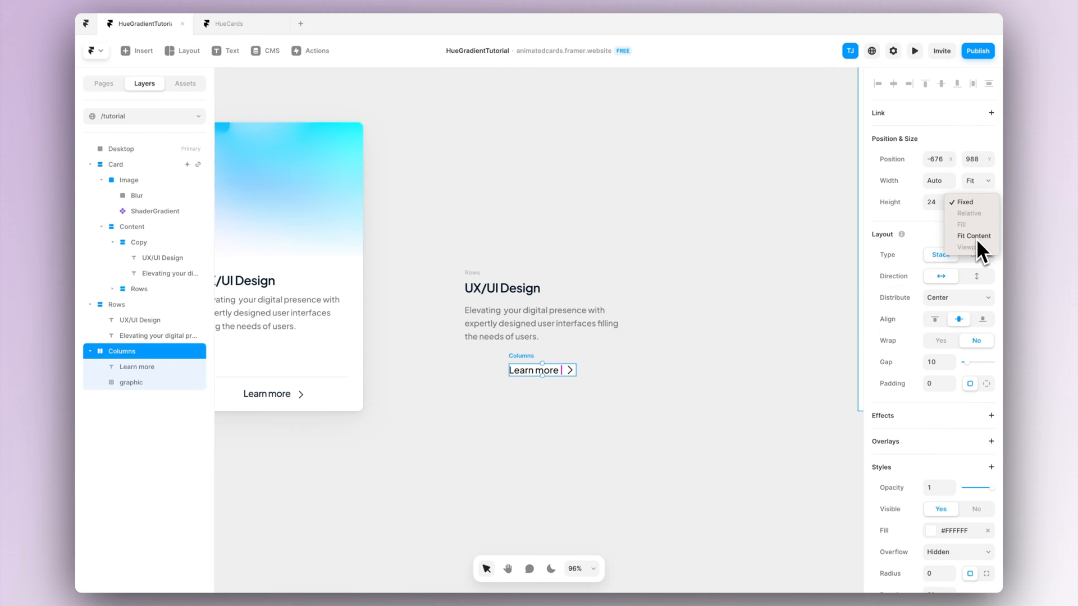
{"action": "left_click", "coordinate": [974, 236]}
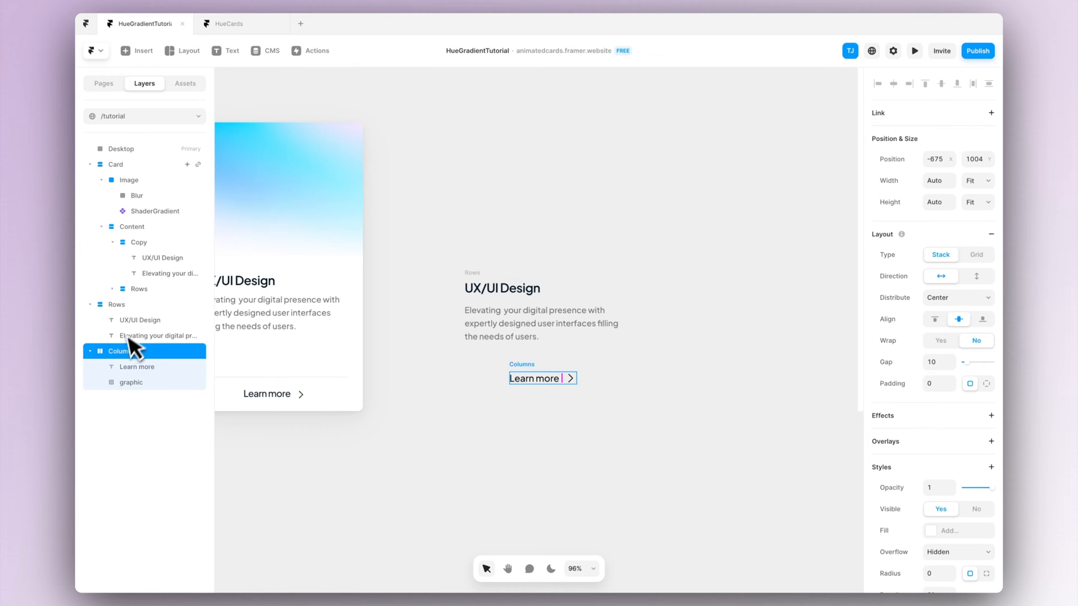
{"action": "double_click", "coordinate": [117, 352]}
{"action": "type", "text": "Button"}
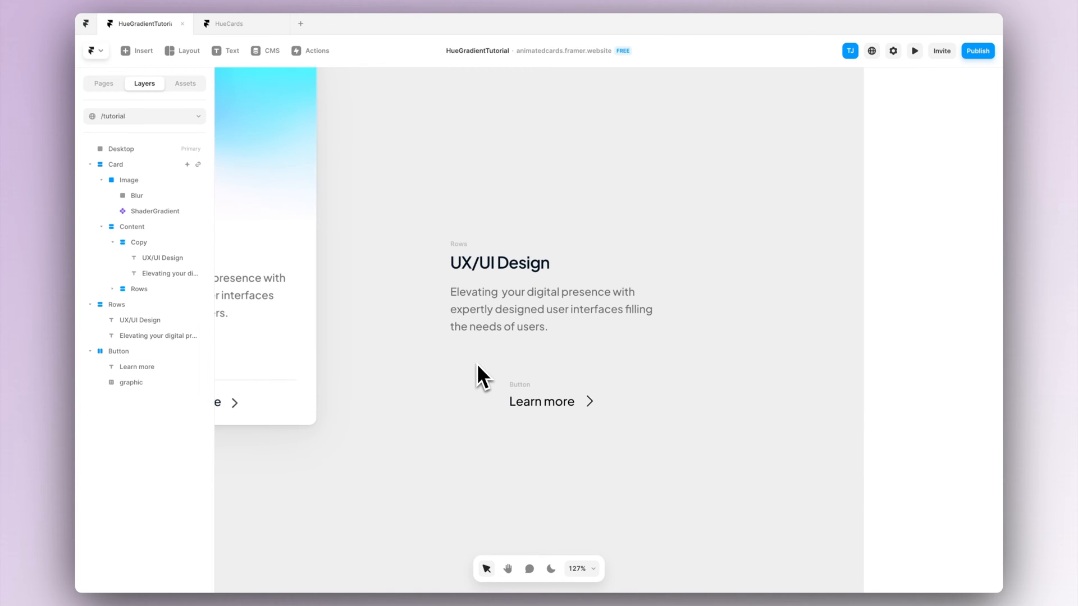
{"action": "left_click_drag", "start_coordinate": [462, 359], "coordinate": [643, 361]}
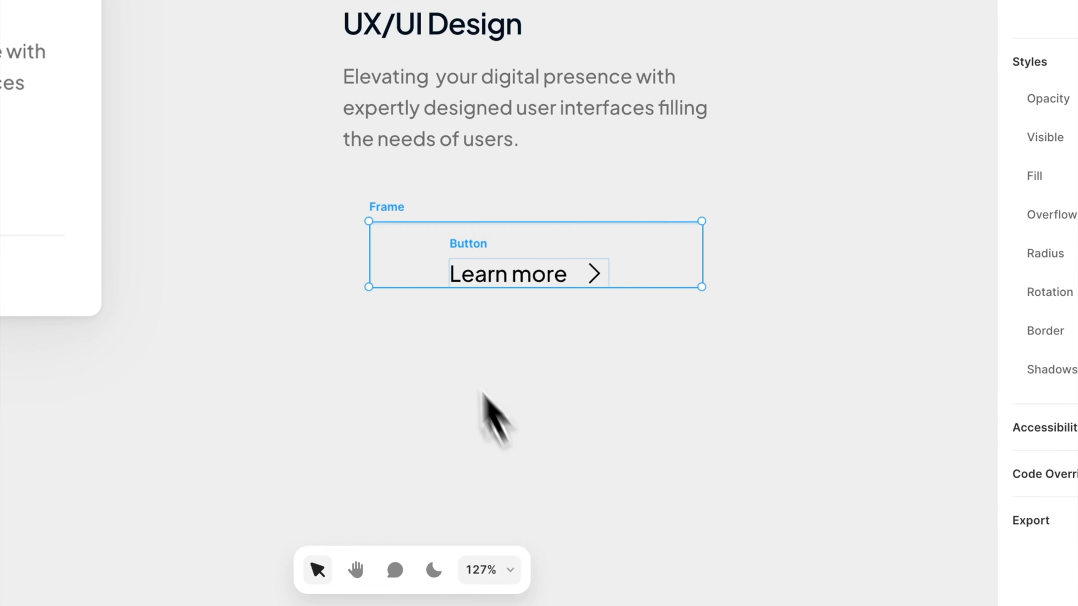
Give the Button's frame a stack layout with Fit Content height and a 24 gap.
{"action": "left_click", "coordinate": [881, 106]}
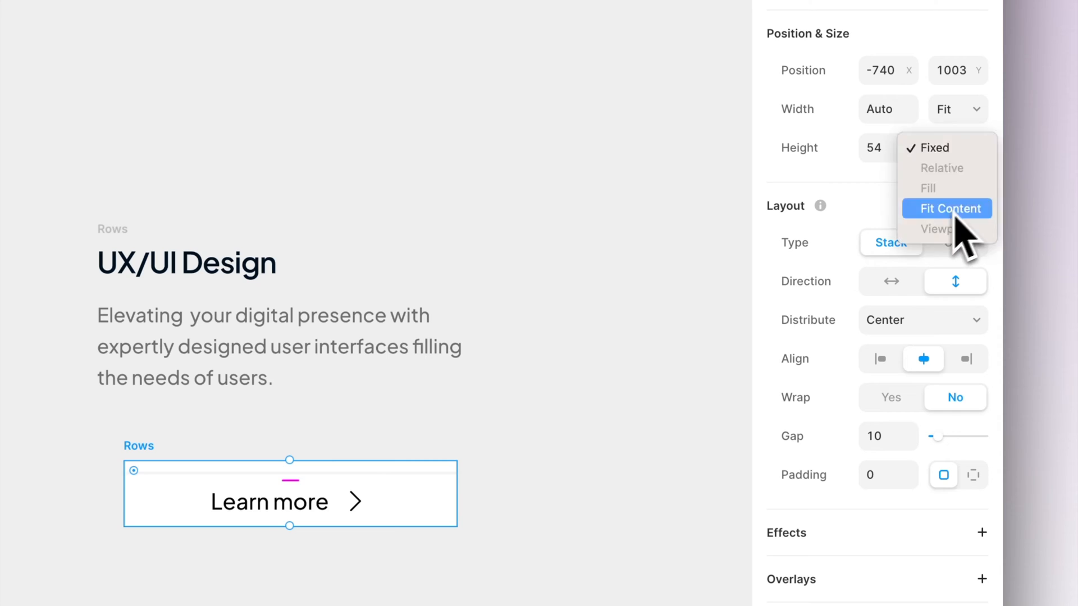
{"action": "left_click", "coordinate": [947, 208]}
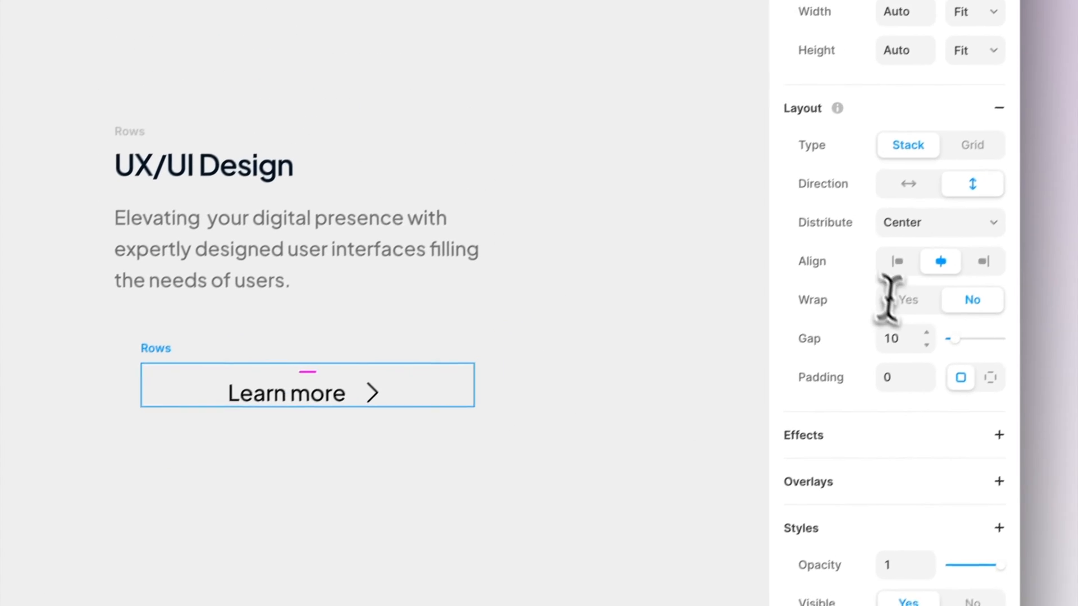
{"action": "type", "text": "24"}
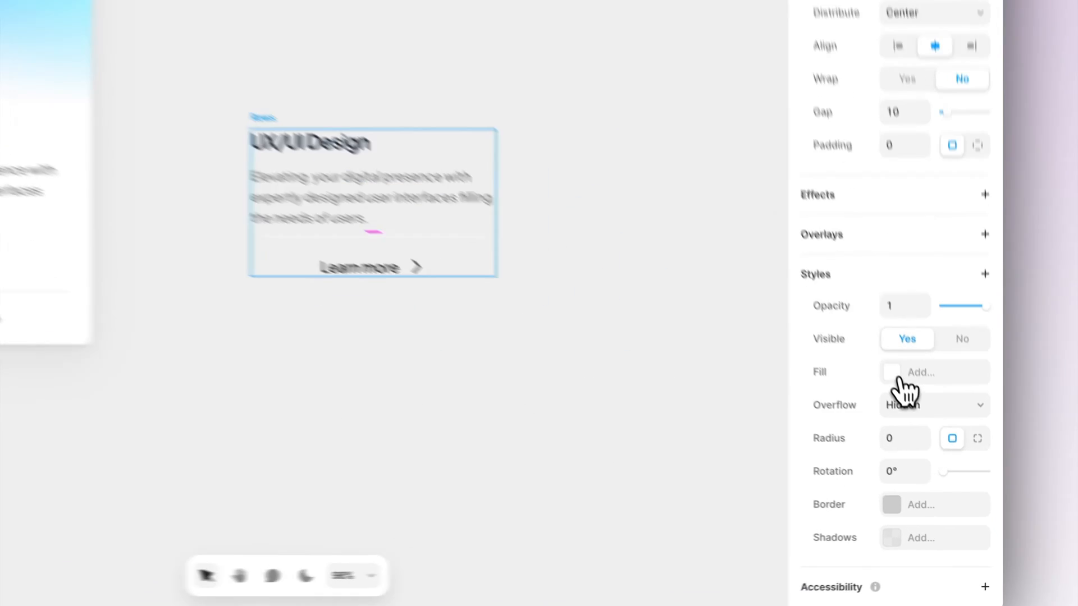
Give the Rows stack a white fill and 24/32 per-side padding.
{"action": "left_click", "coordinate": [891, 372]}
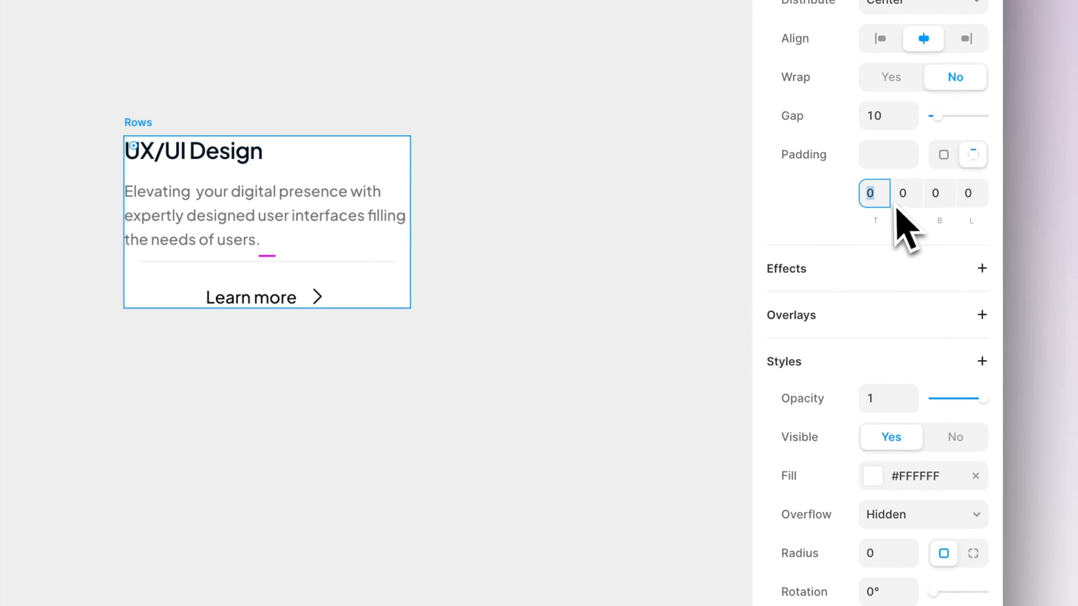
{"action": "type", "text": "24"}
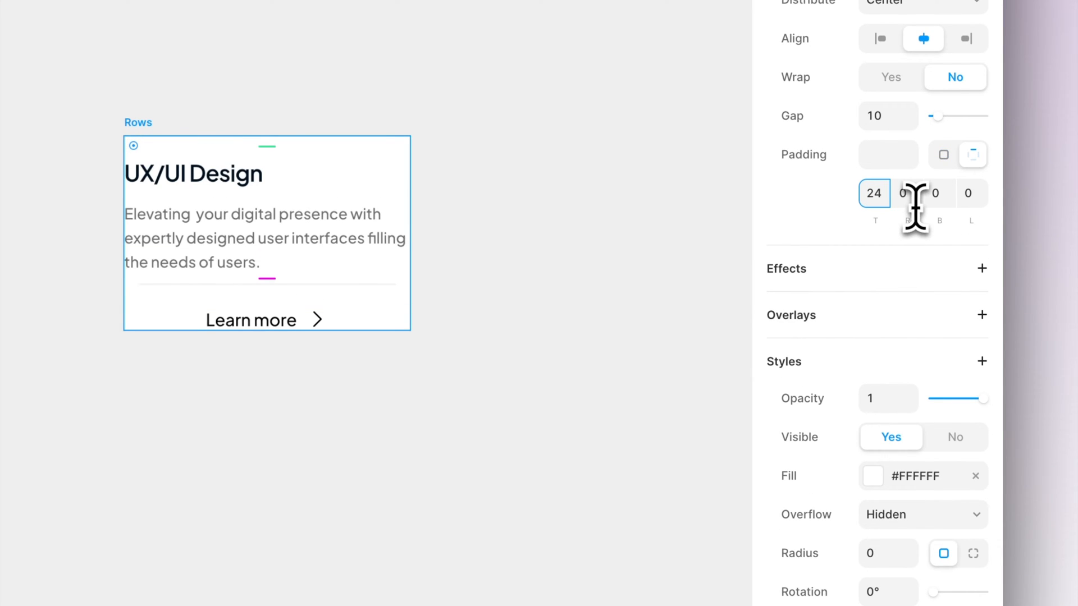
{"action": "type", "text": "32"}
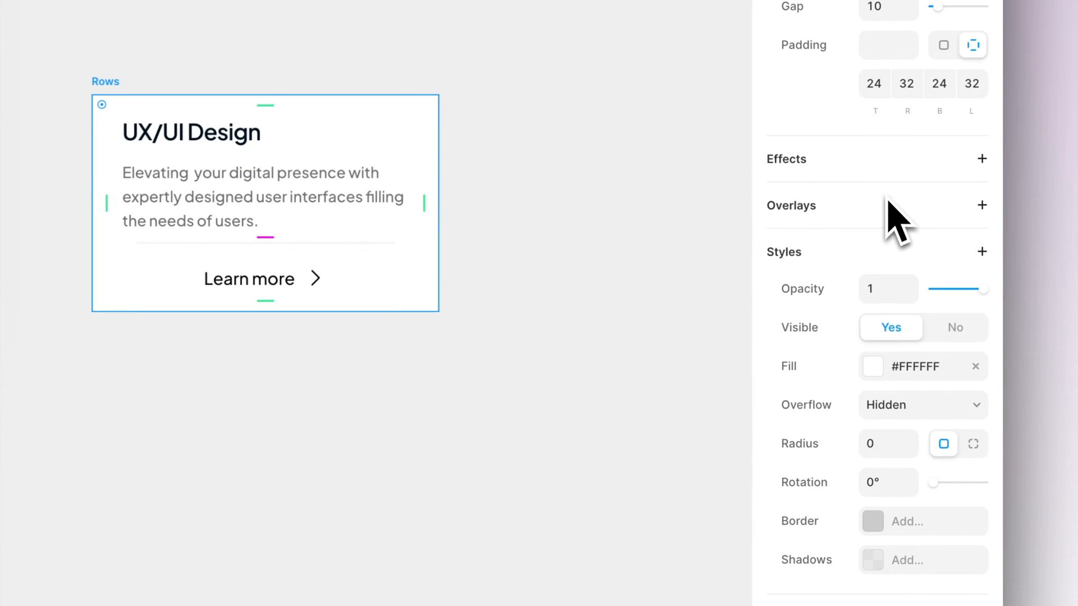
{"action": "left_click", "coordinate": [887, 444]}
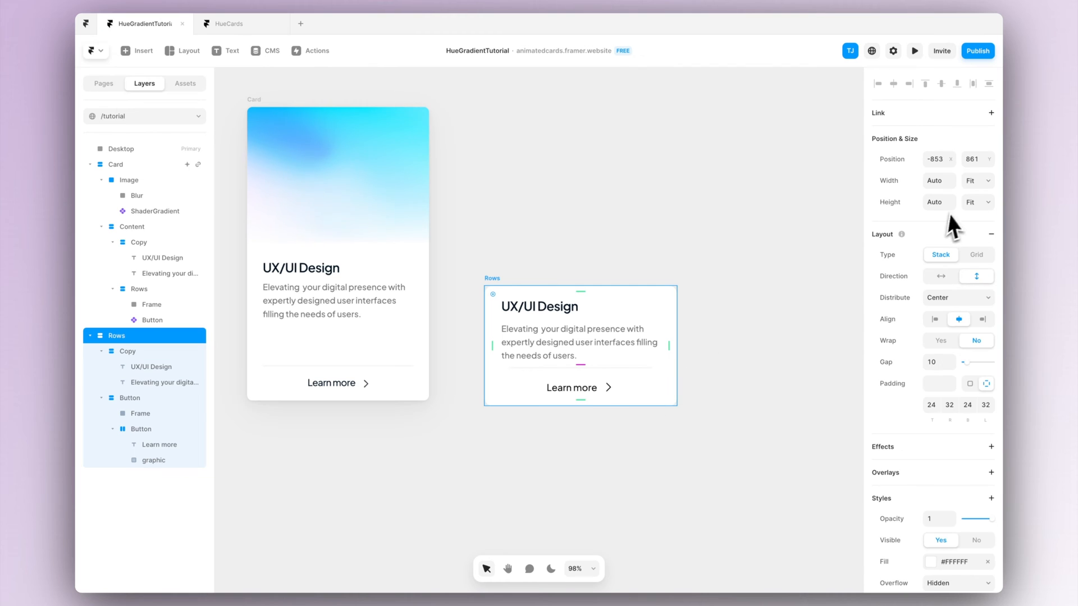
Set the stack's width to Fixed and distribute its content with Space Between.
{"action": "left_click", "coordinate": [972, 180]}
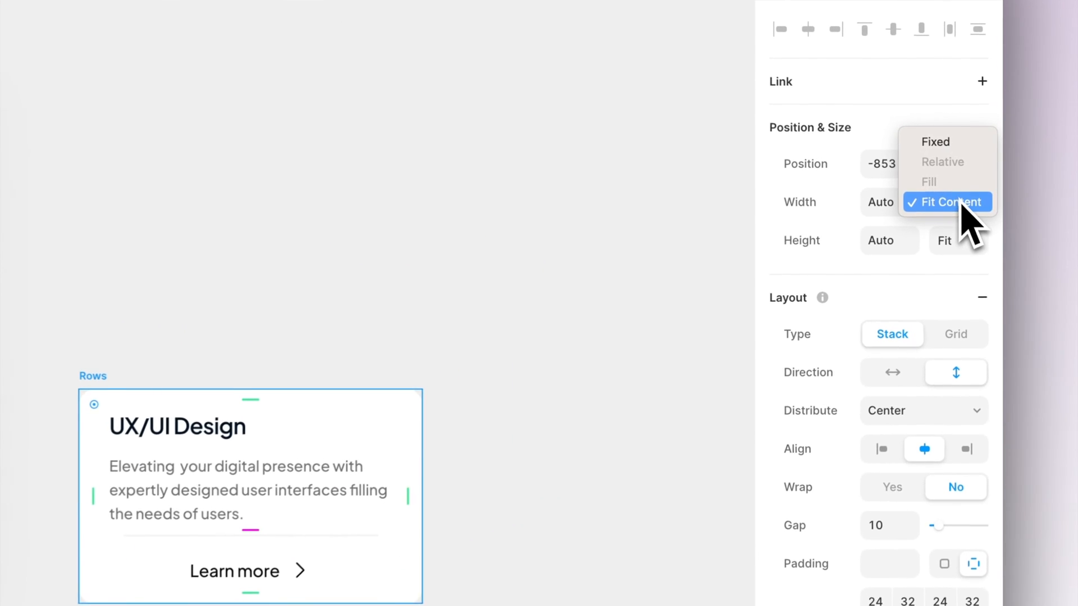
{"action": "left_click", "coordinate": [954, 202]}
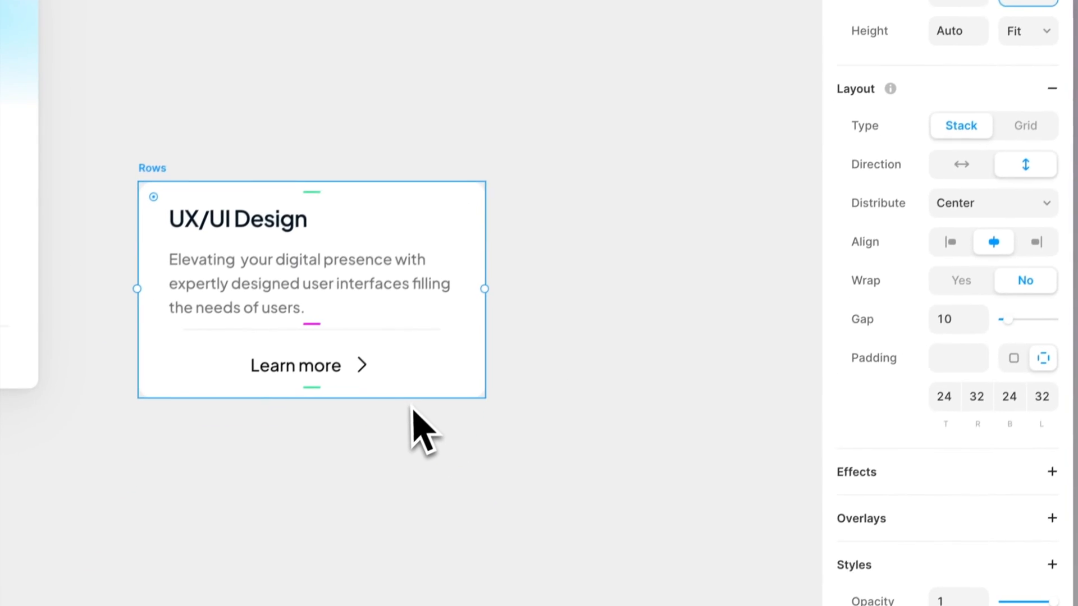
{"action": "left_click", "coordinate": [1028, 31]}
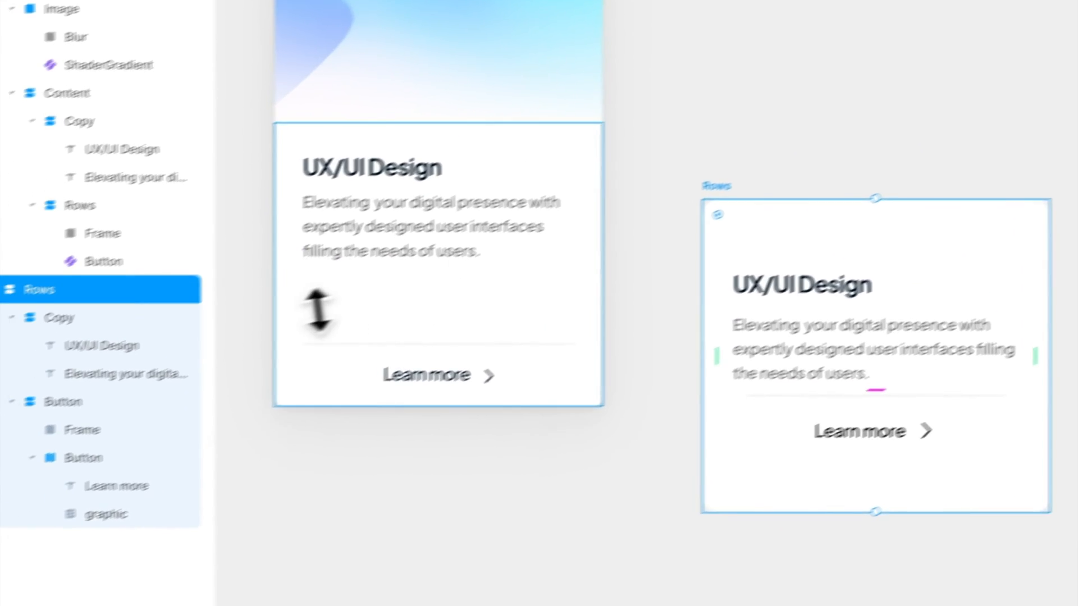
{"action": "left_click", "coordinate": [915, 384]}
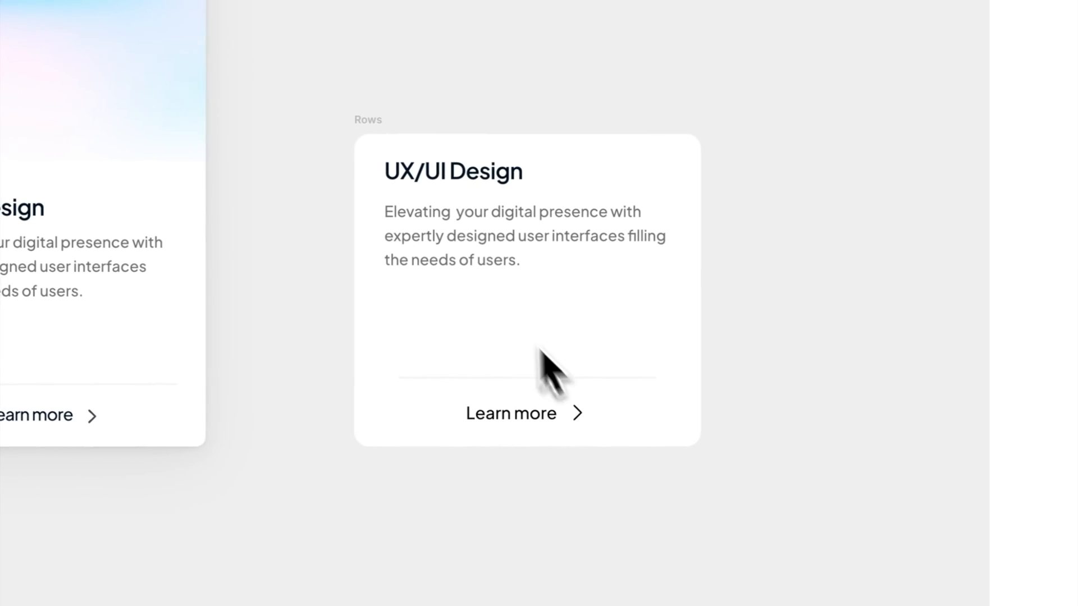
Drag the copied stack taller to about 336 px.
{"action": "left_click", "coordinate": [527, 288]}
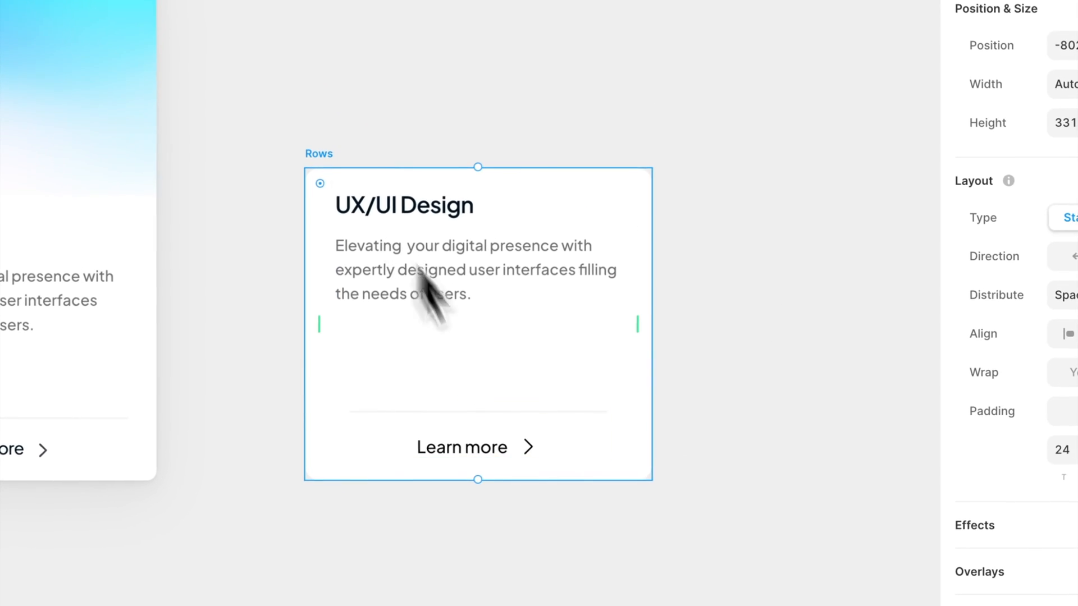
{"action": "left_click_drag", "start_coordinate": [477, 478], "coordinate": [477, 484]}
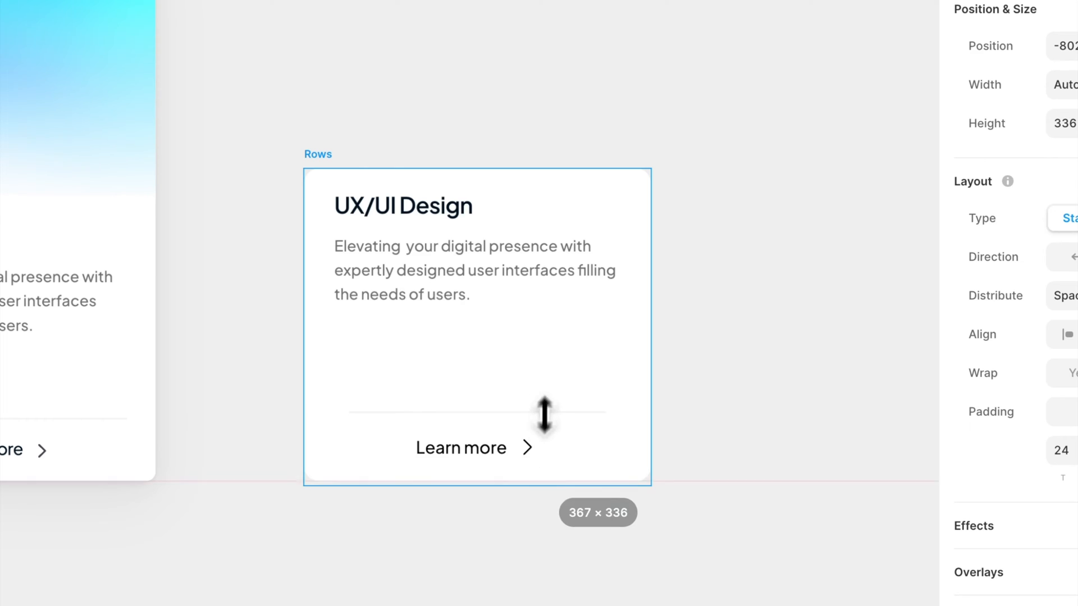
{"action": "double_click", "coordinate": [446, 295]}
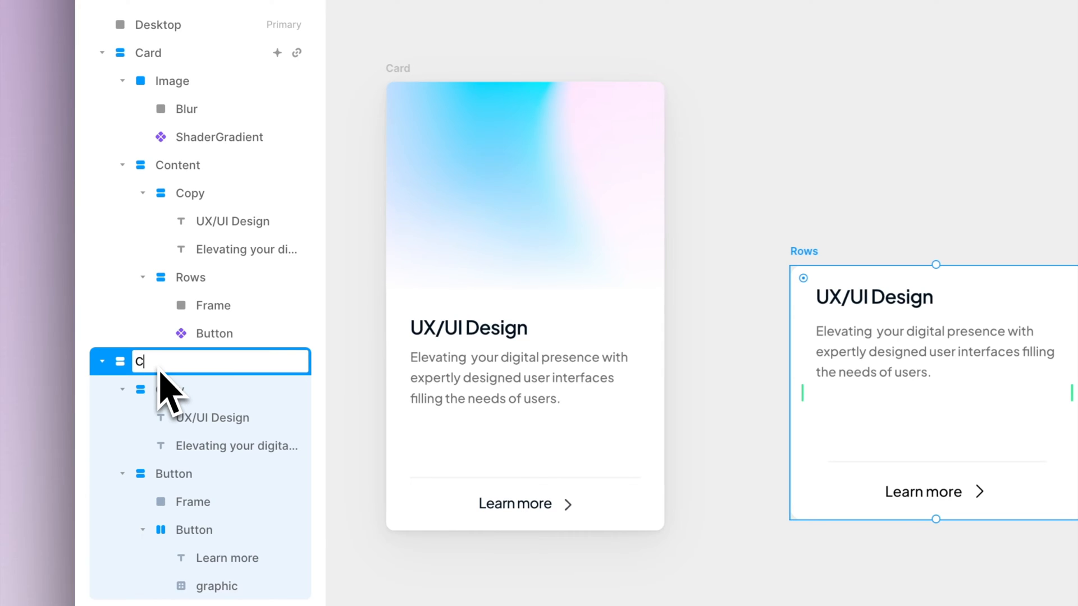
Rename the stack 'Content' and name the new frame above it 'TopSection'.
{"action": "type", "text": "Content"}
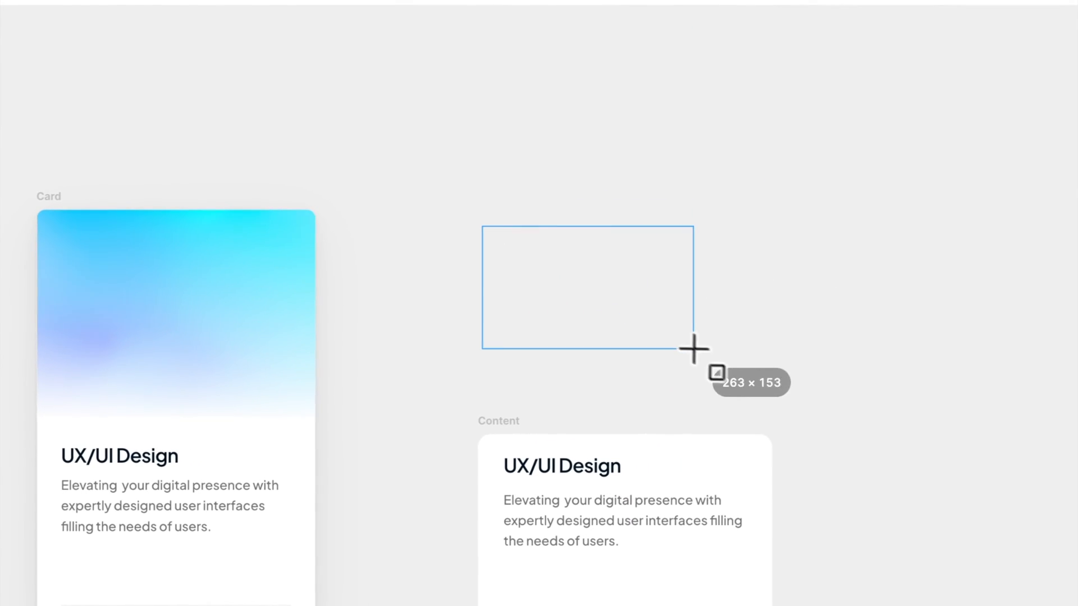
{"action": "type", "text": "TopSection"}
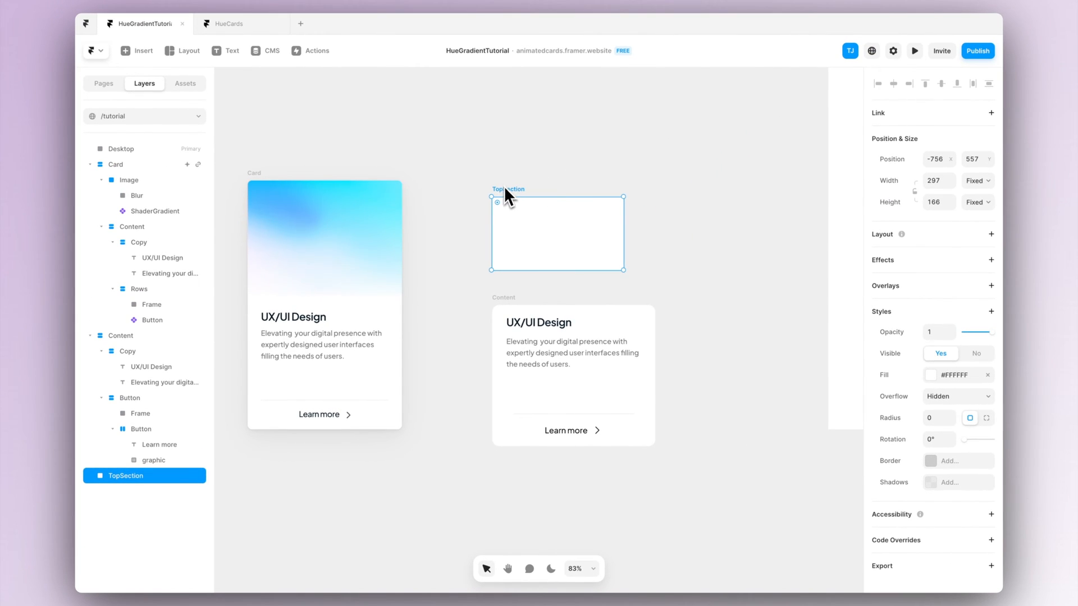
Wrap TopSection and Content together in a new vertical stack named Rows.
{"action": "right_click", "coordinate": [557, 233]}
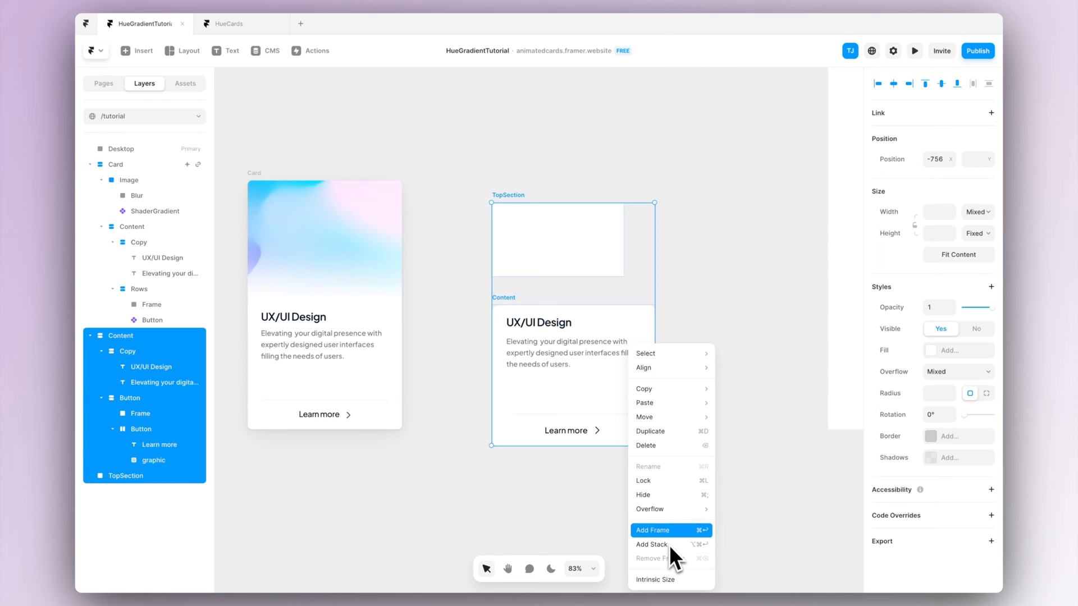
{"action": "left_click", "coordinate": [650, 545]}
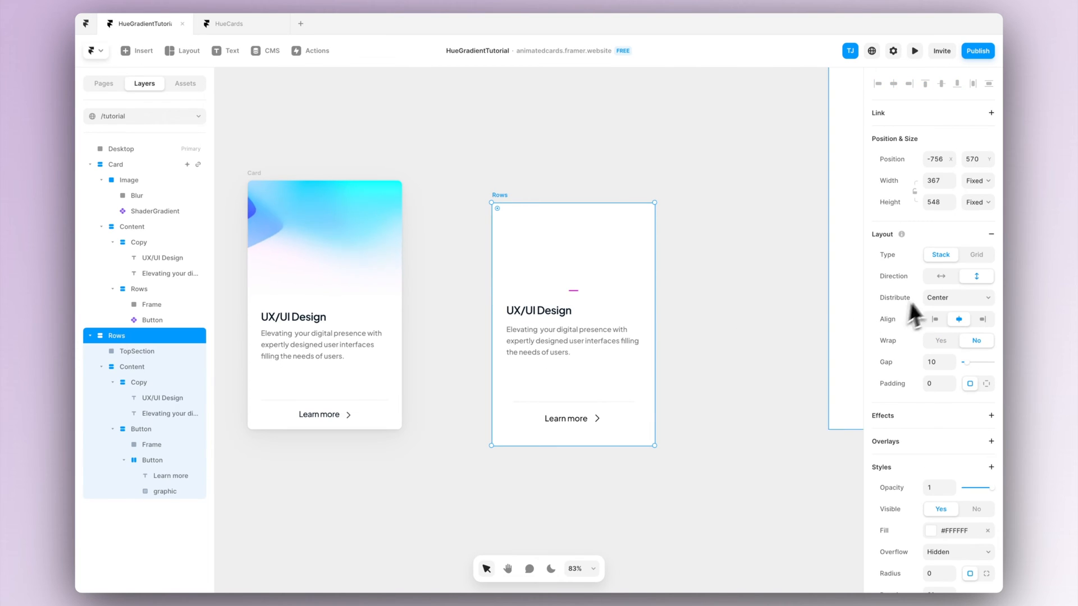
{"action": "left_click", "coordinate": [137, 352]}
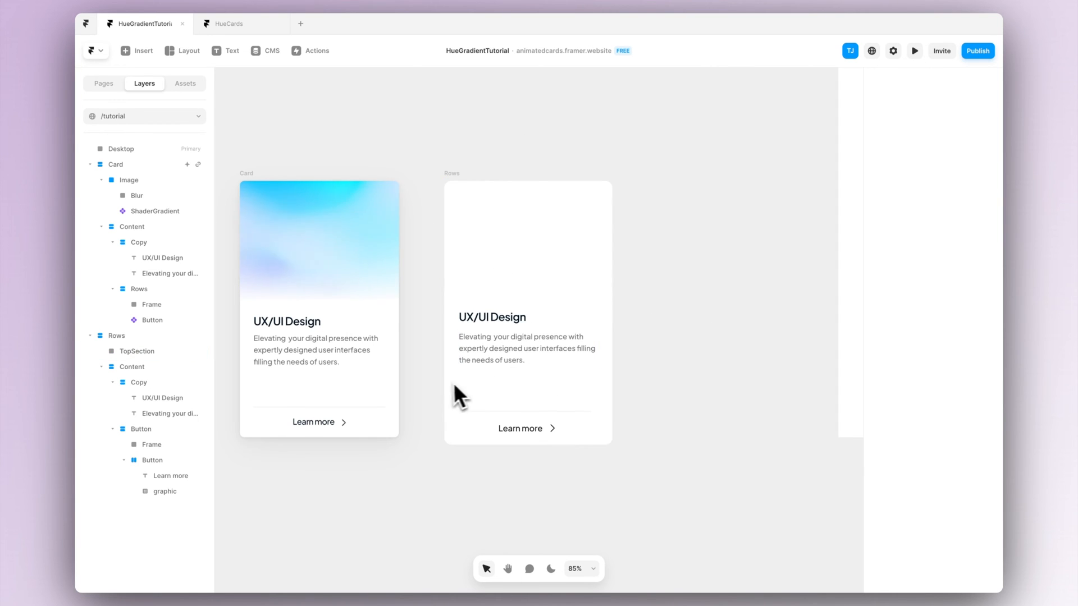
Select the Rows card, widen it with the width handle, and set Radius to 16.
{"action": "left_click", "coordinate": [527, 236]}
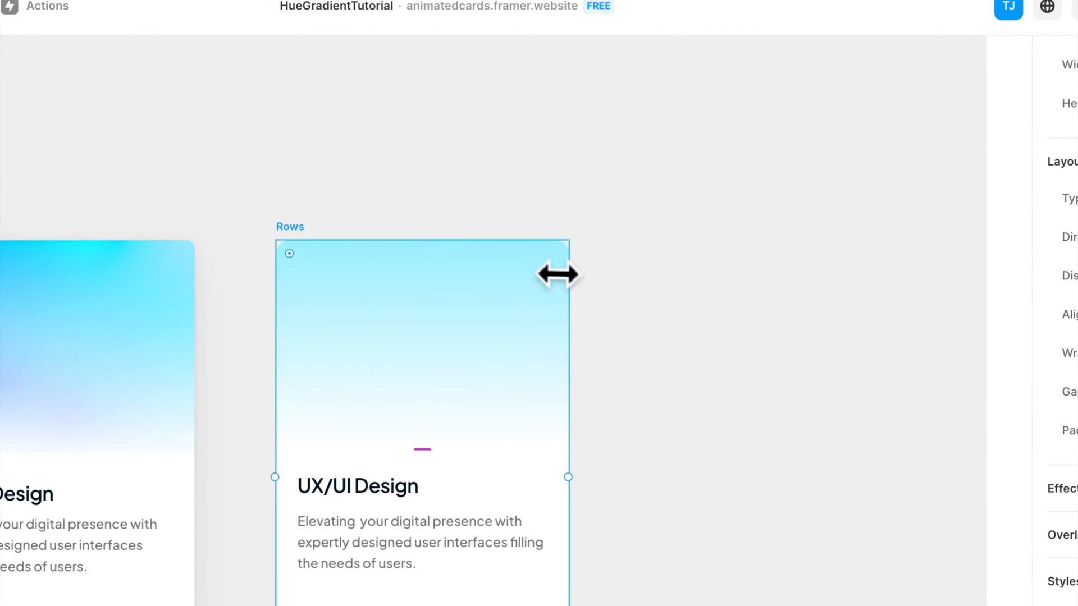
{"action": "left_click_drag", "start_coordinate": [570, 273], "coordinate": [631, 274]}
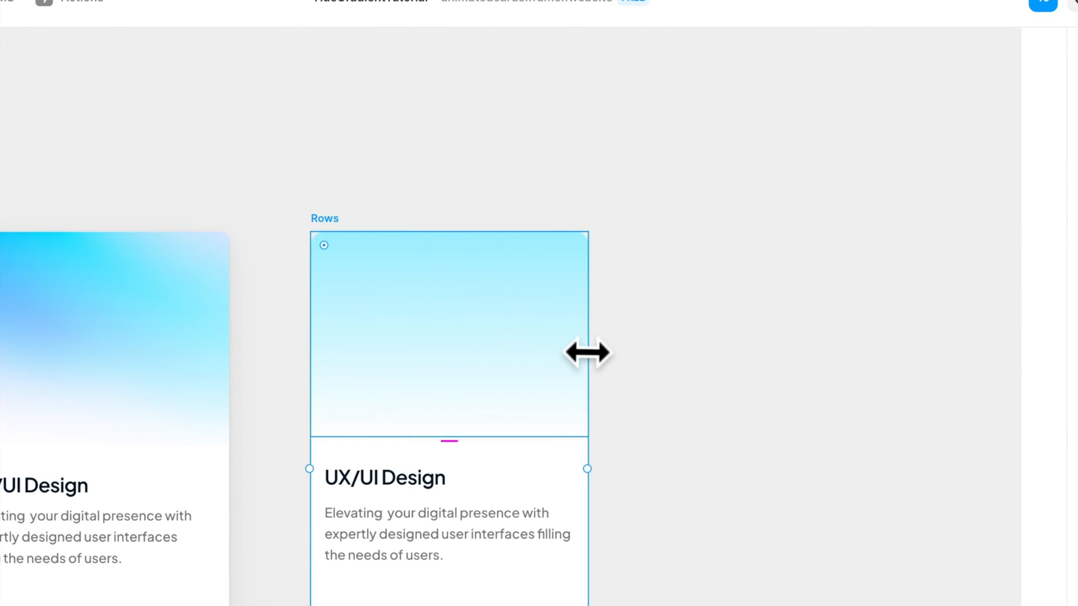
{"action": "left_click", "coordinate": [952, 231]}
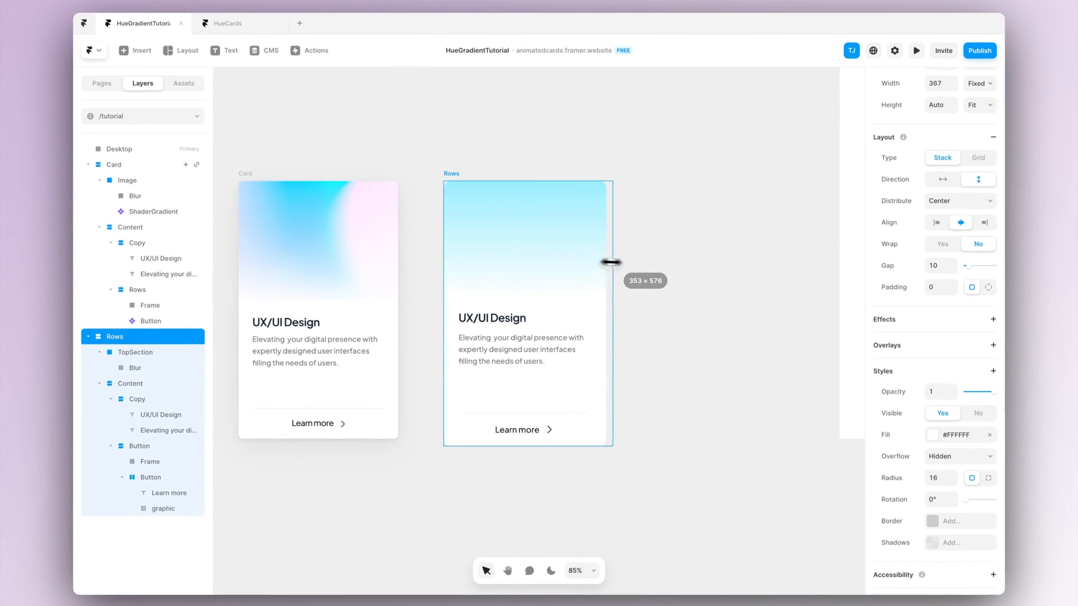
{"action": "left_click_drag", "start_coordinate": [610, 263], "coordinate": [620, 248]}
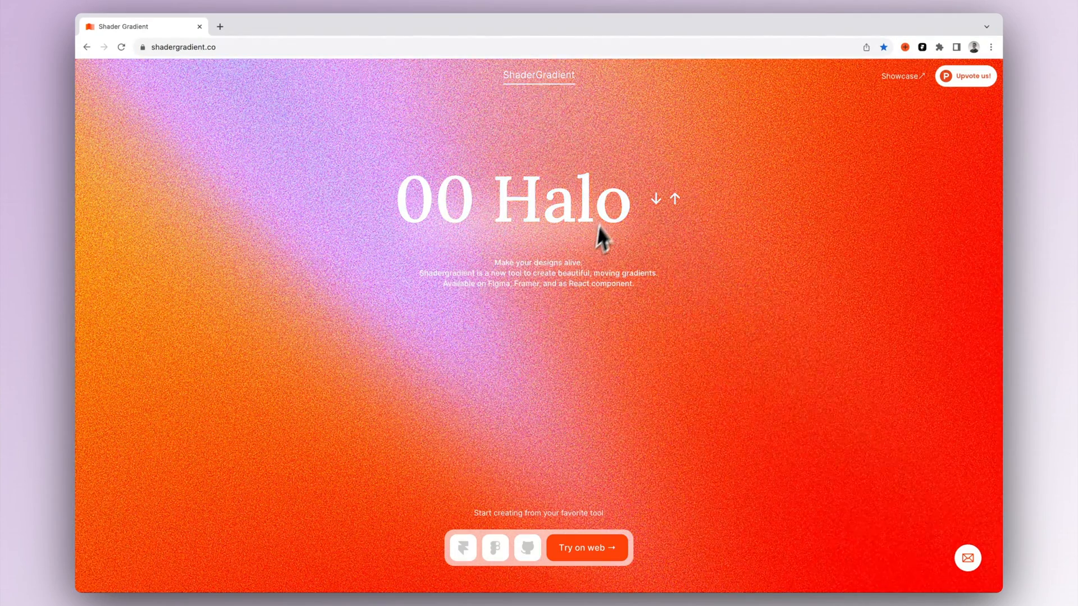
Browse through several gradient presets on the ShaderGradient website.
{"action": "left_click", "coordinate": [674, 200]}
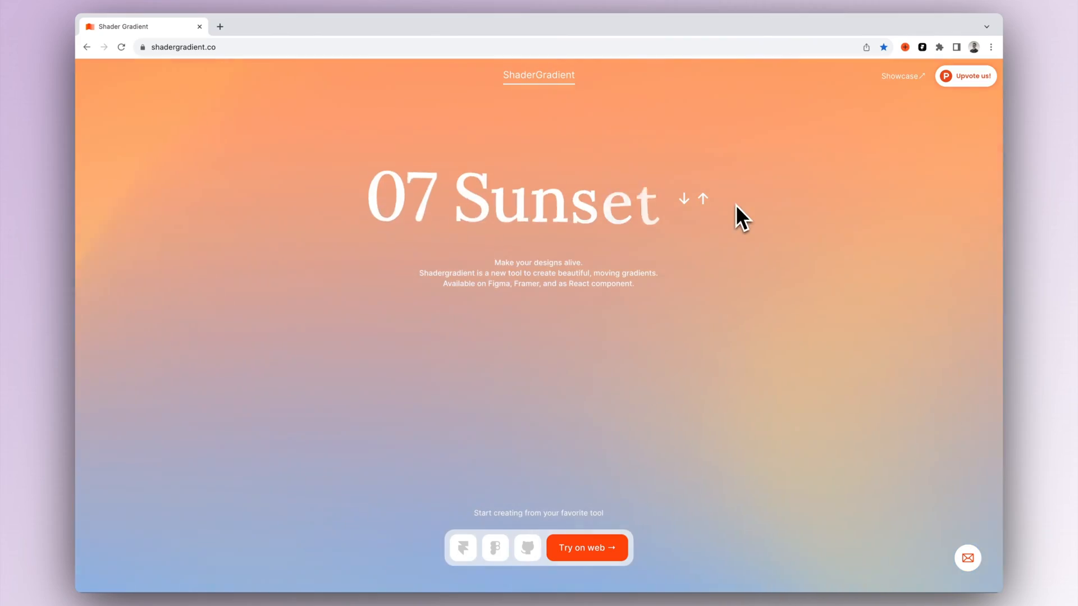
{"action": "left_click", "coordinate": [683, 199]}
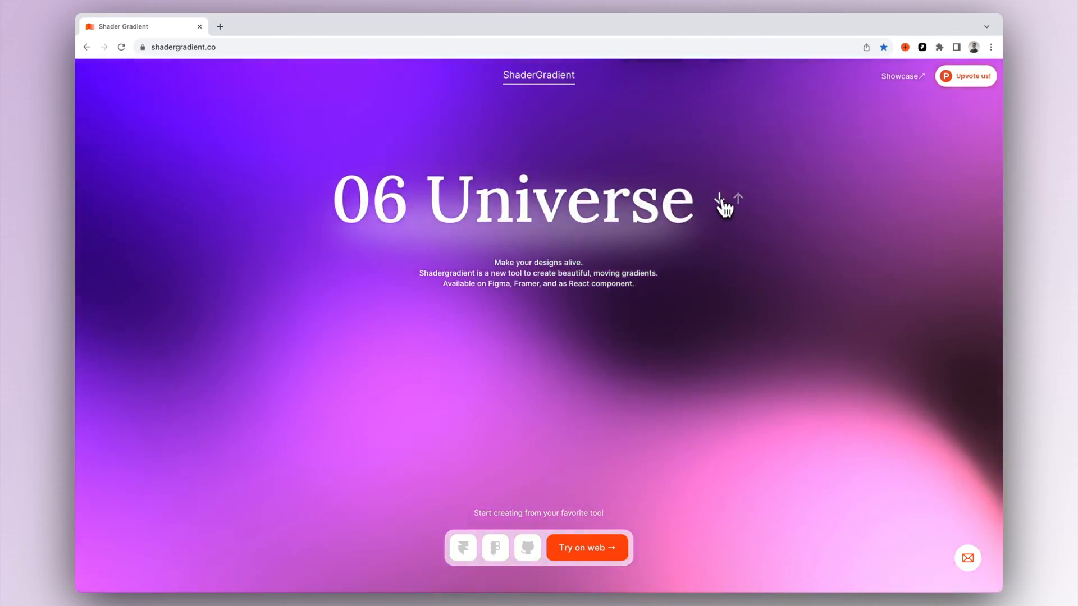
{"action": "left_click", "coordinate": [772, 198]}
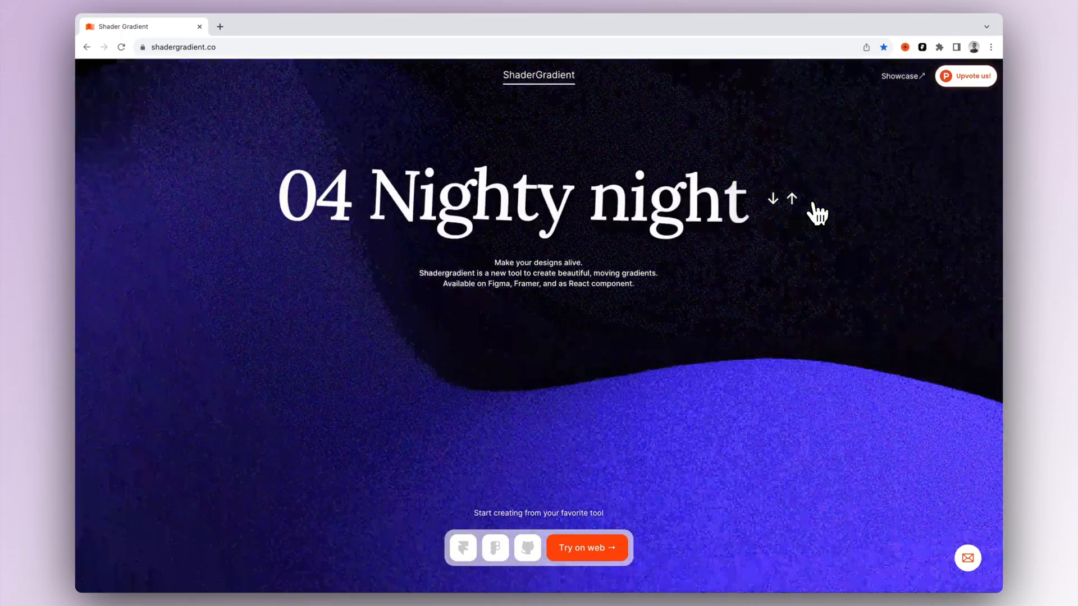
{"action": "left_click", "coordinate": [773, 199]}
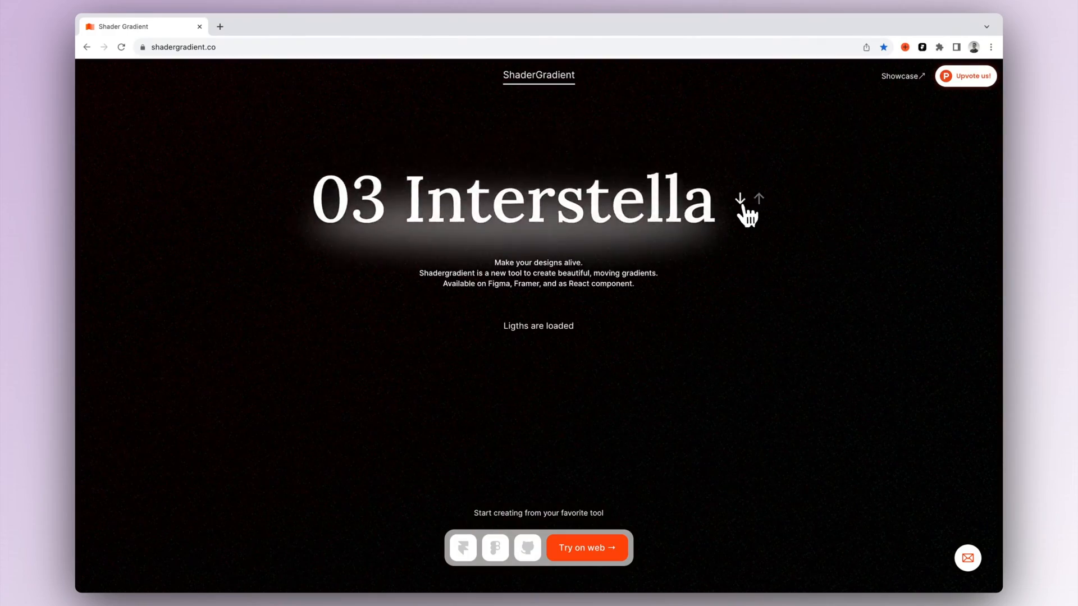
{"action": "left_click", "coordinate": [741, 200]}
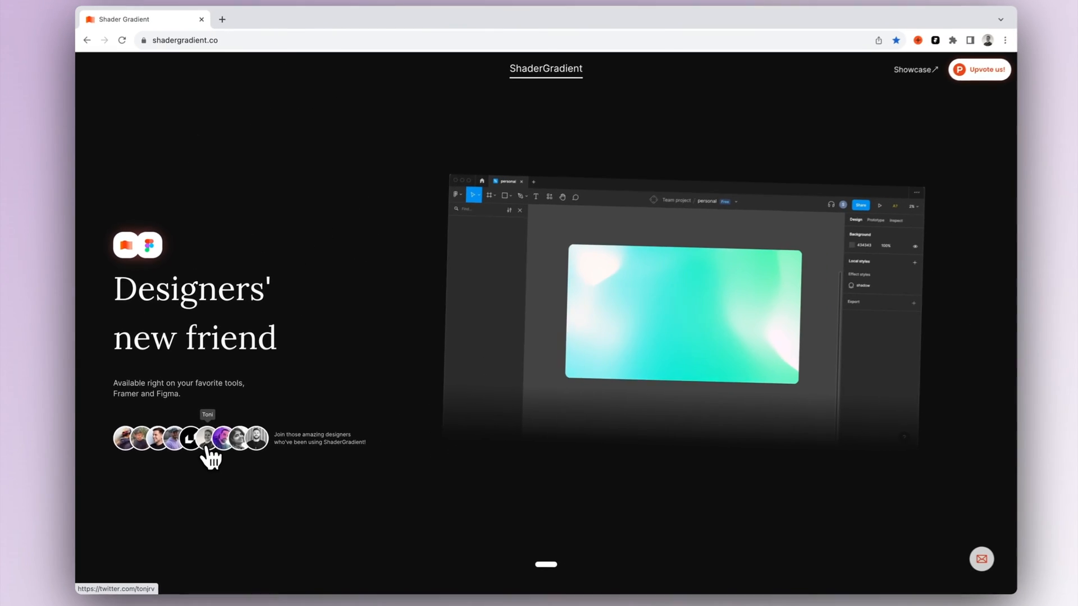
Open a featured designer's X profile, then copy the Framer ShaderGradient component.
{"action": "left_click", "coordinate": [189, 439]}
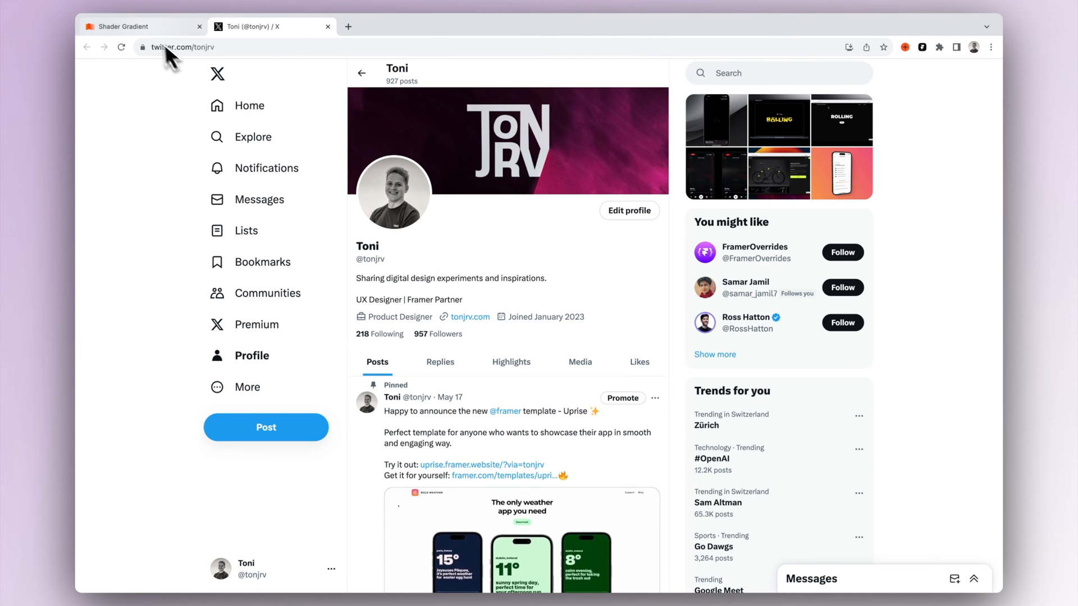
{"action": "left_click", "coordinate": [142, 26]}
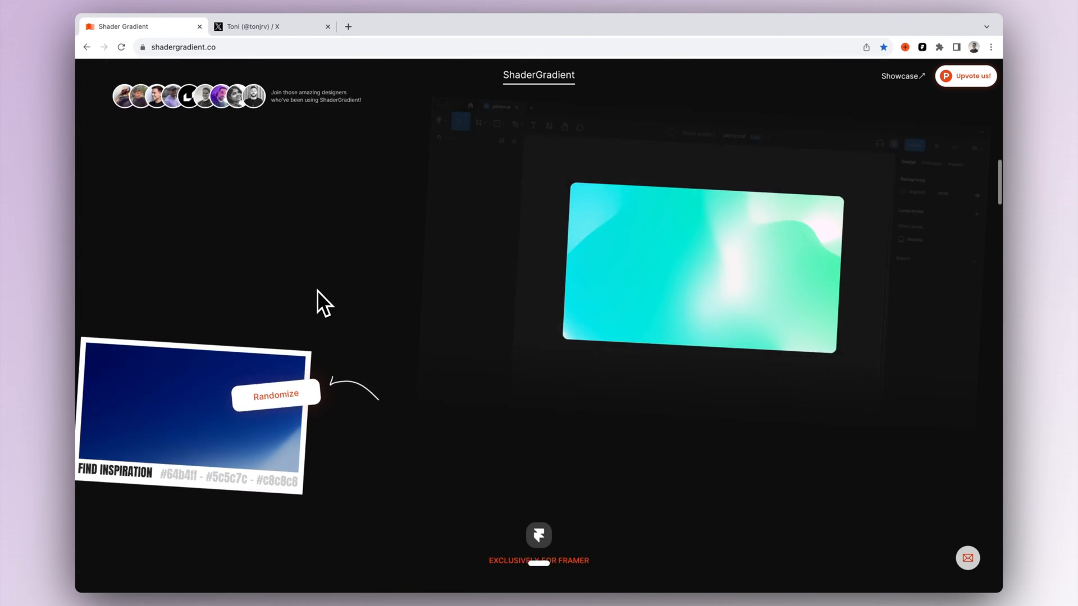
{"action": "scroll", "scroll_direction": "down", "scroll_amount": 3}
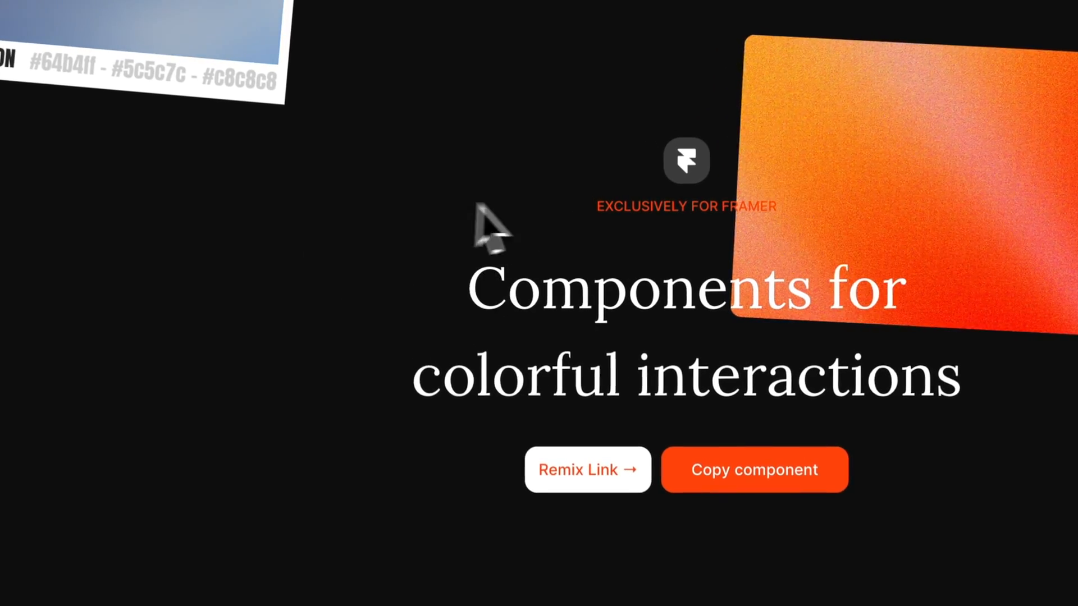
{"action": "left_click", "coordinate": [754, 469]}
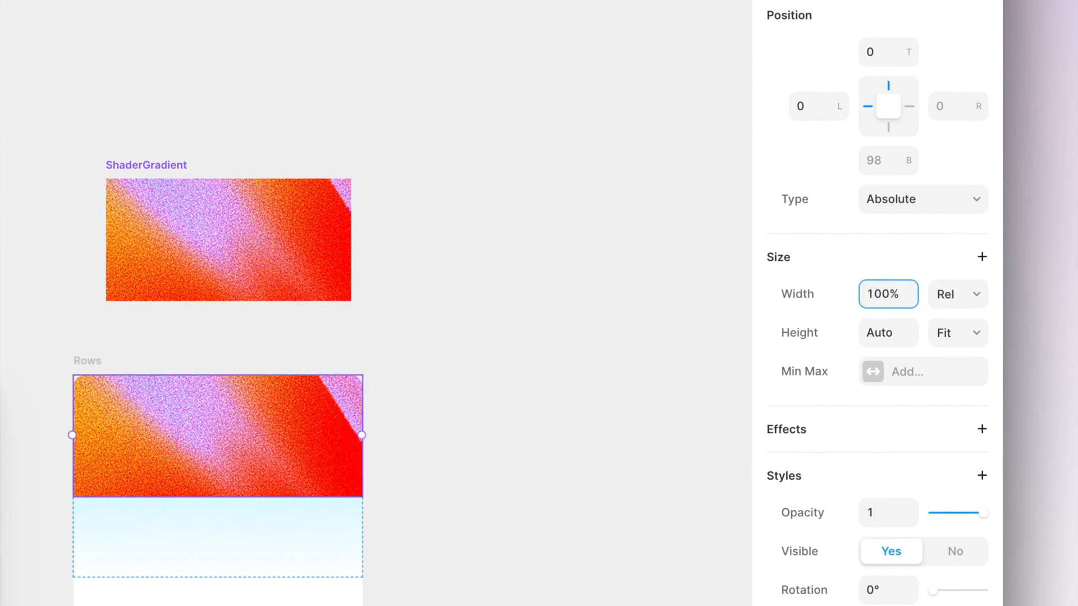
Send the pasted ShaderGradient layer to the back, behind the Blur layer.
{"action": "right_click", "coordinate": [202, 176]}
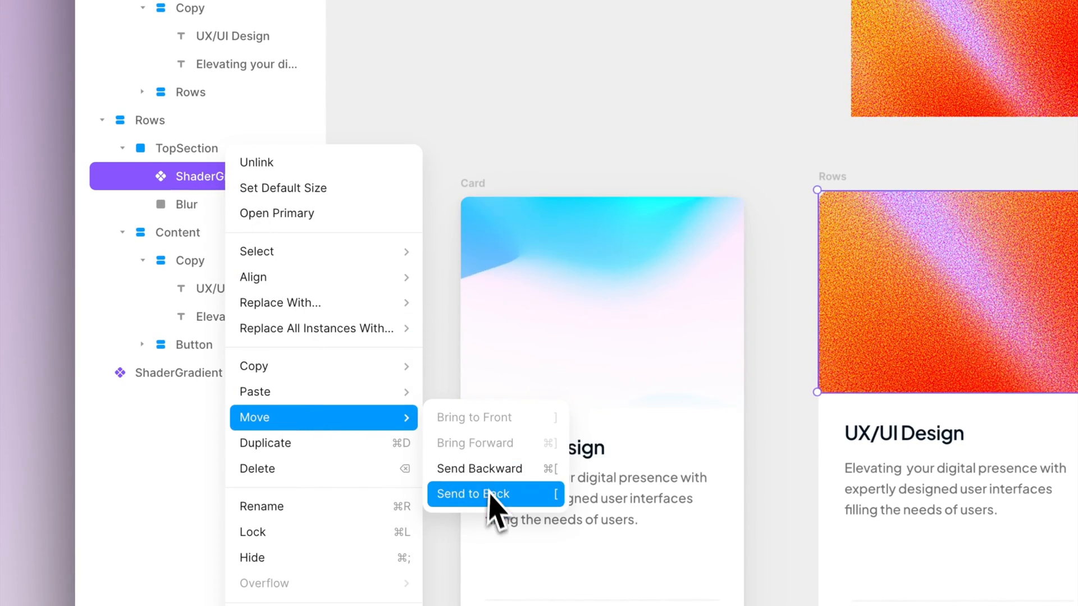
{"action": "left_click", "coordinate": [472, 494]}
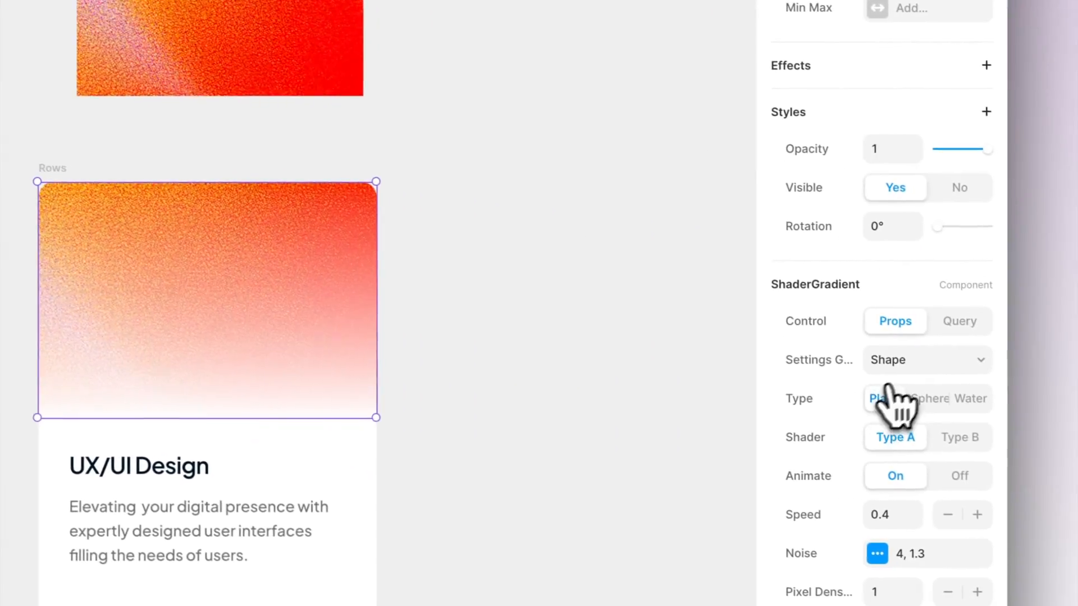
Set the ShaderGradient shape to Water at speed 0.1 with noise strength 5.
{"action": "left_click", "coordinate": [926, 359]}
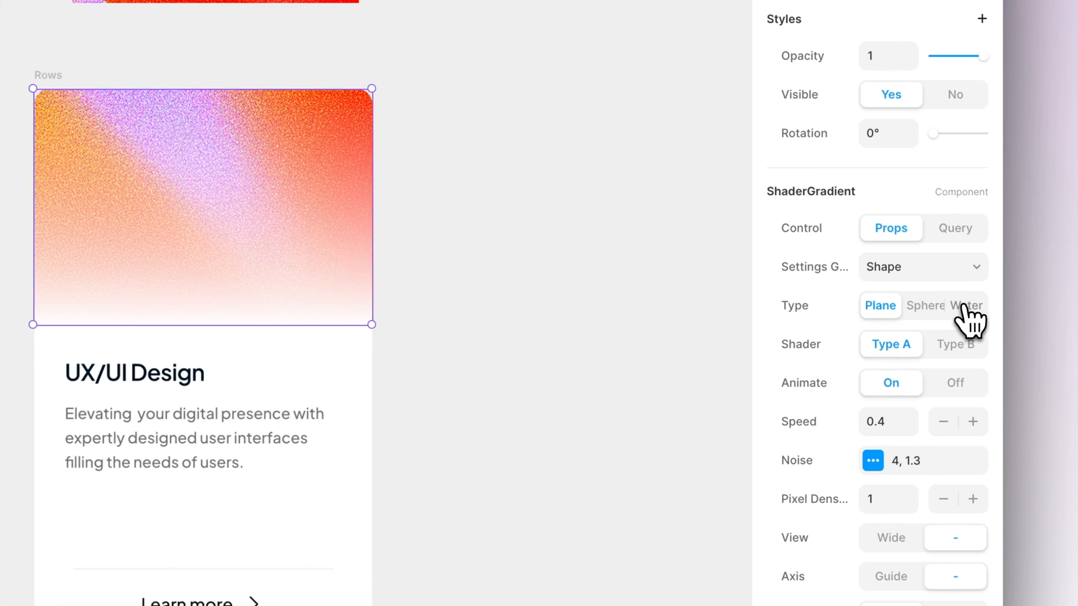
{"action": "left_click", "coordinate": [965, 305]}
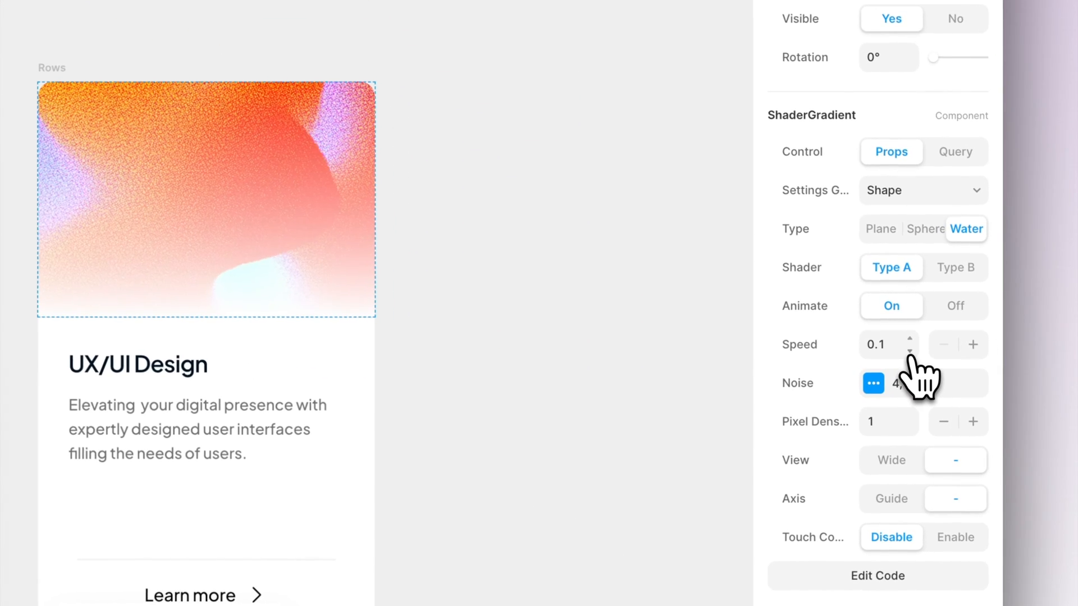
{"action": "left_click", "coordinate": [872, 383]}
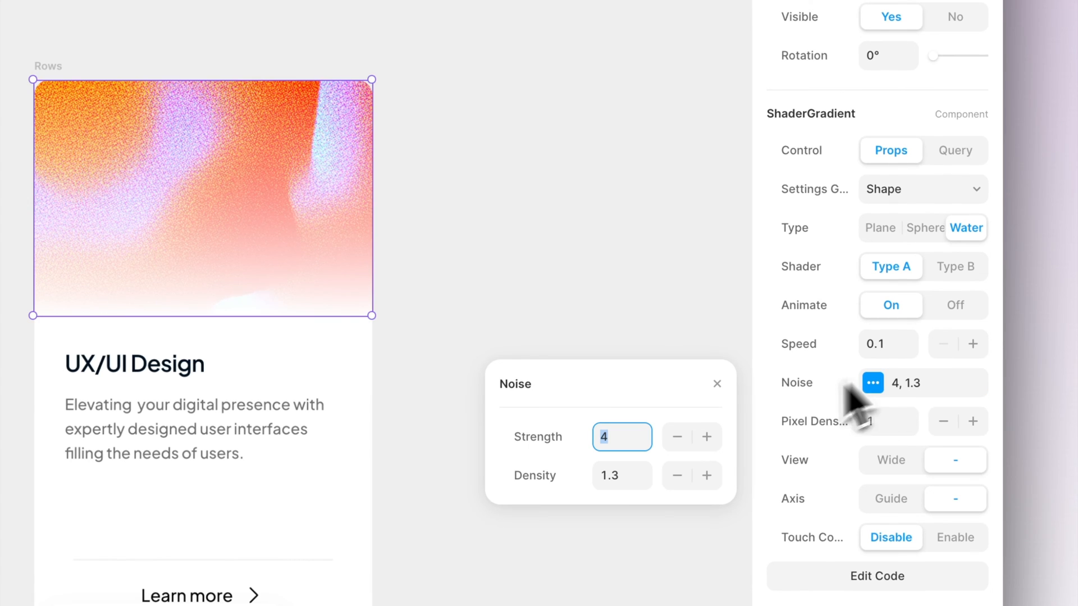
{"action": "left_click", "coordinate": [706, 437]}
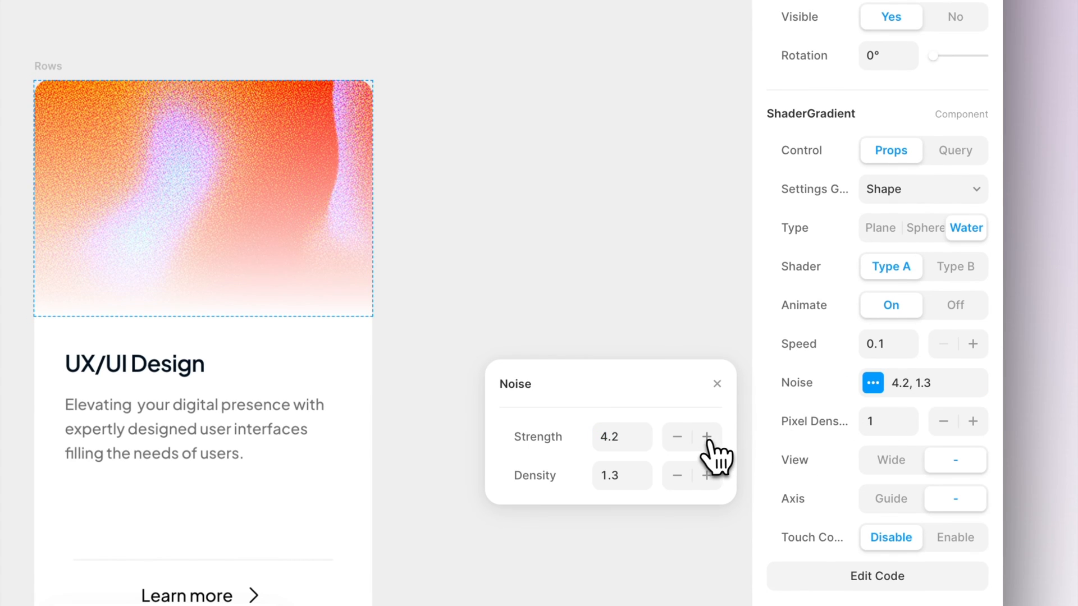
{"action": "left_click", "coordinate": [706, 437]}
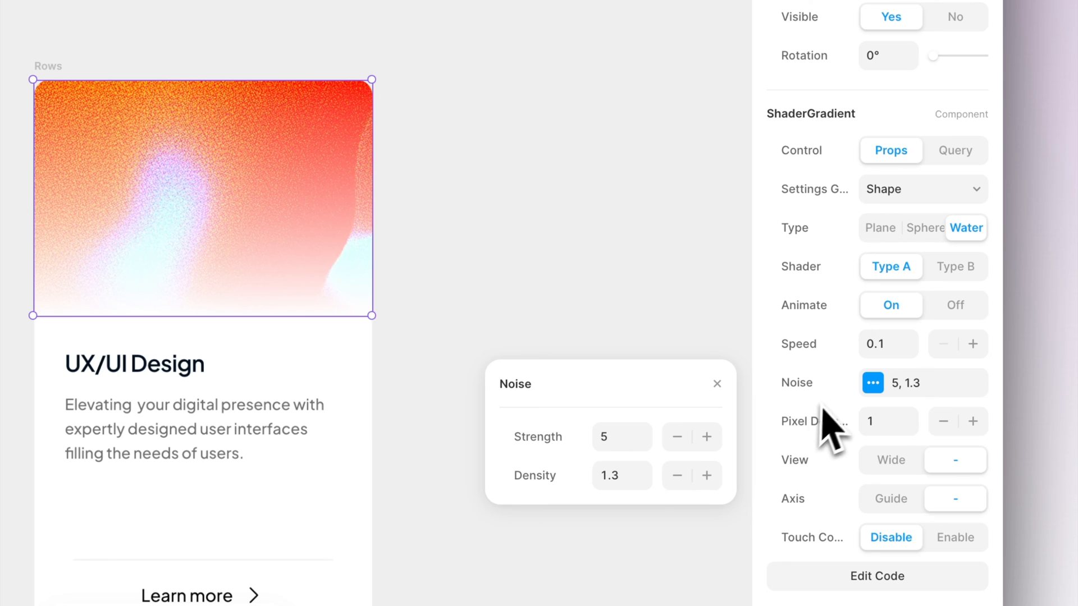
{"action": "left_click", "coordinate": [971, 422]}
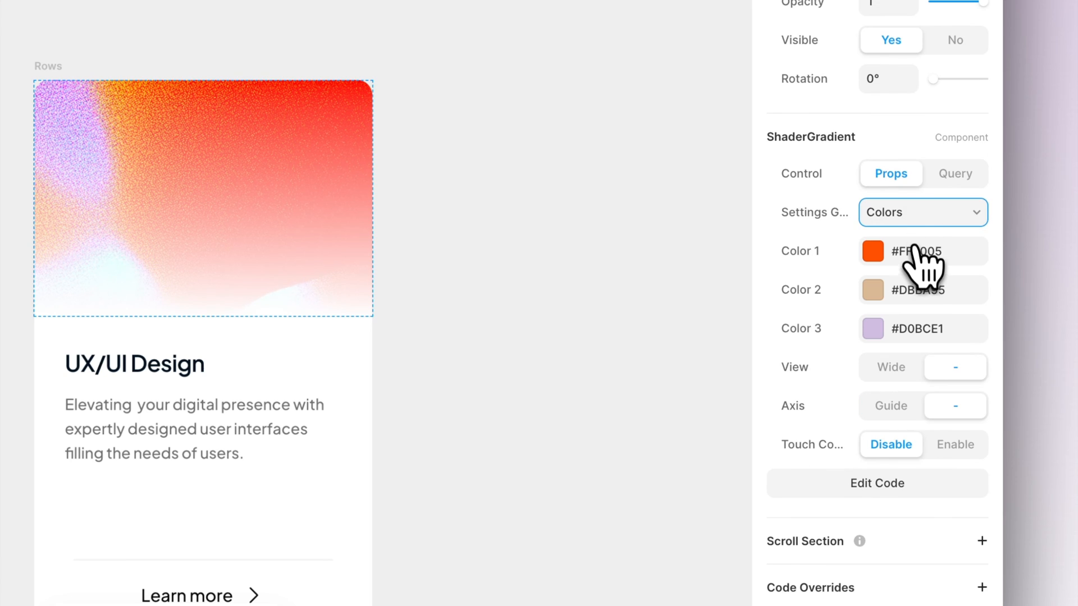
Change the gradient colours to cyan and pale pink (#2ED9FF, #F3CFFC), then view Effects.
{"action": "left_click", "coordinate": [872, 251]}
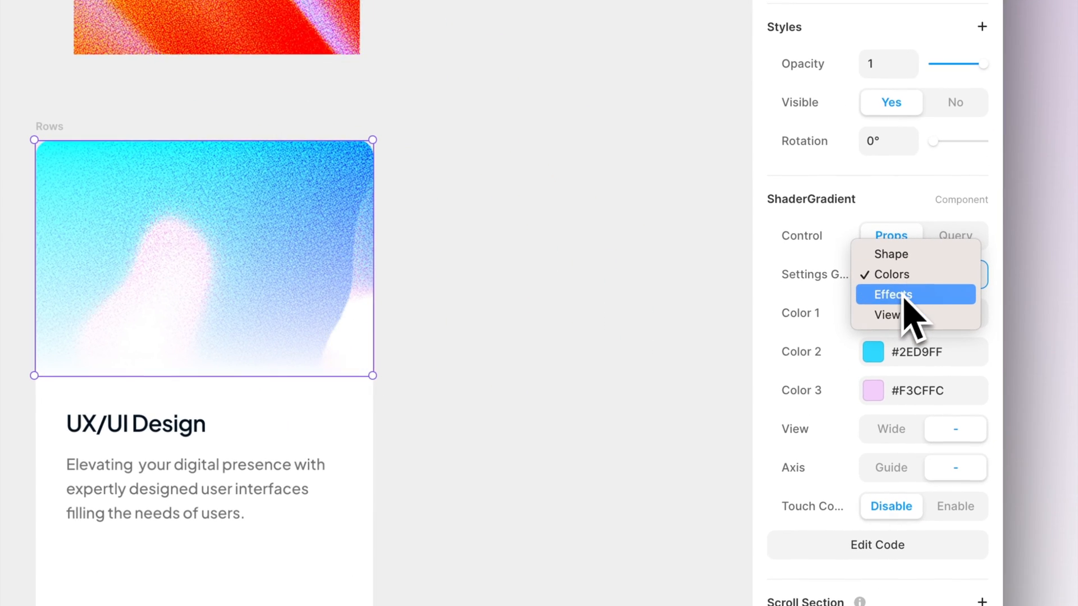
{"action": "left_click", "coordinate": [891, 294]}
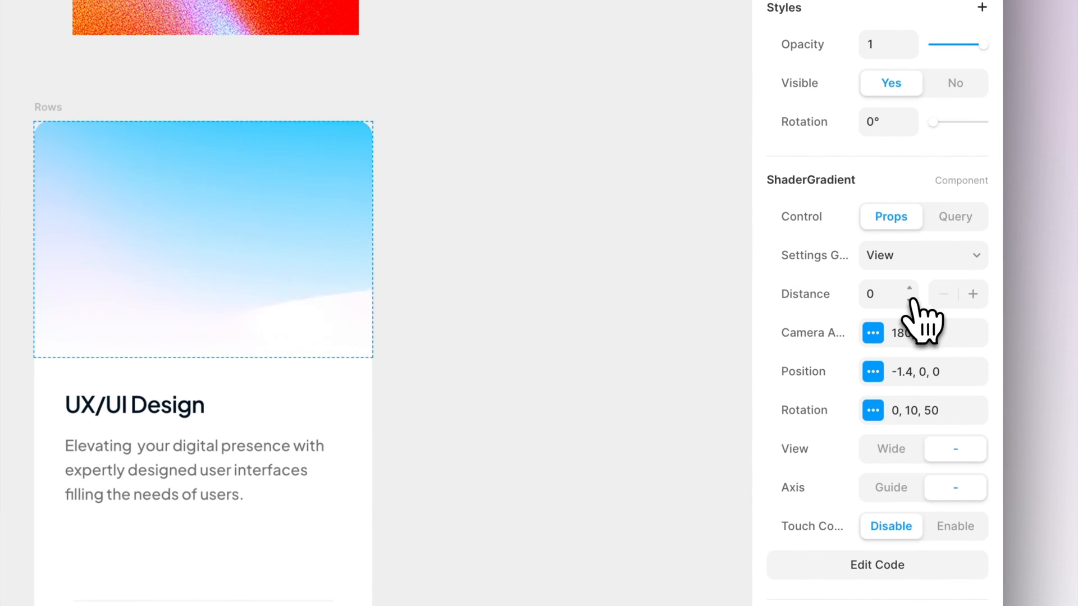
Increase the ShaderGradient camera distance to 3 and expand the Camera Angle fields.
{"action": "left_click", "coordinate": [971, 294]}
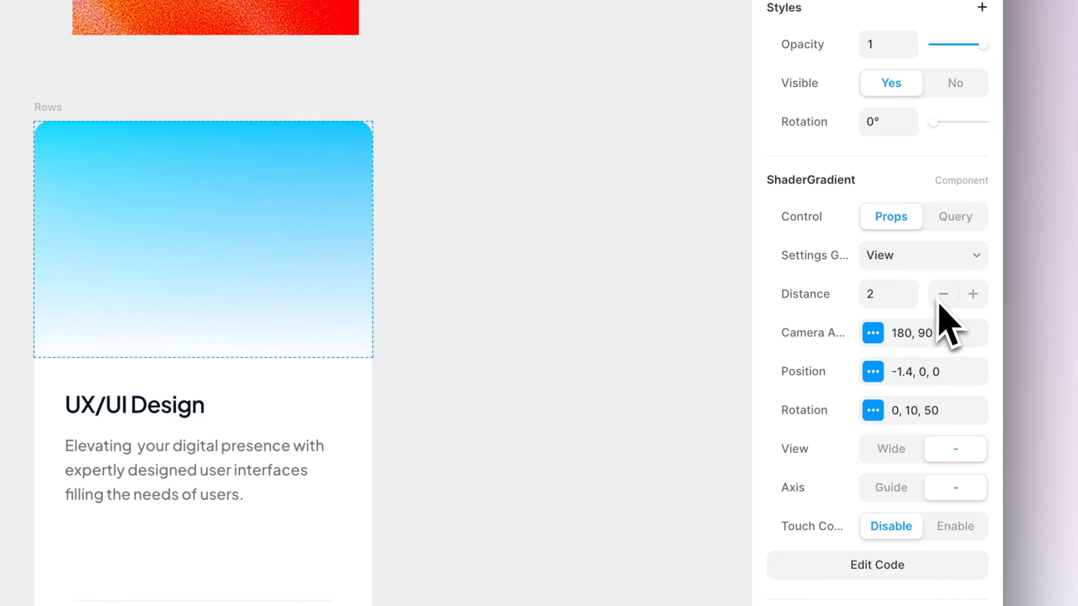
{"action": "left_click", "coordinate": [973, 294]}
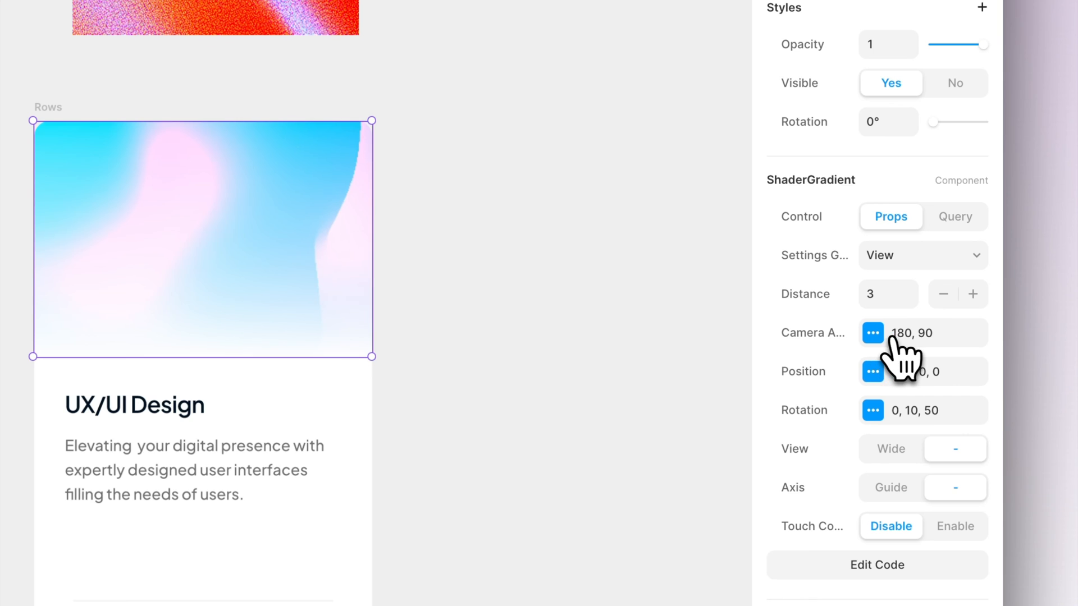
{"action": "left_click", "coordinate": [872, 332]}
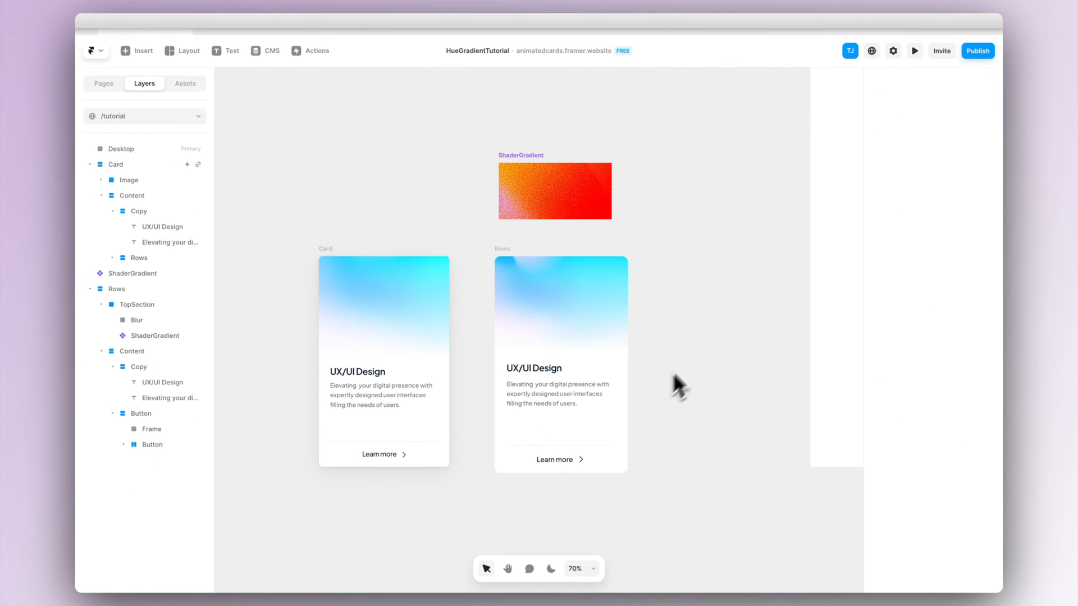
Give the Rows card a Realistic shadow and adjust its Y offset.
{"action": "left_click", "coordinate": [116, 289]}
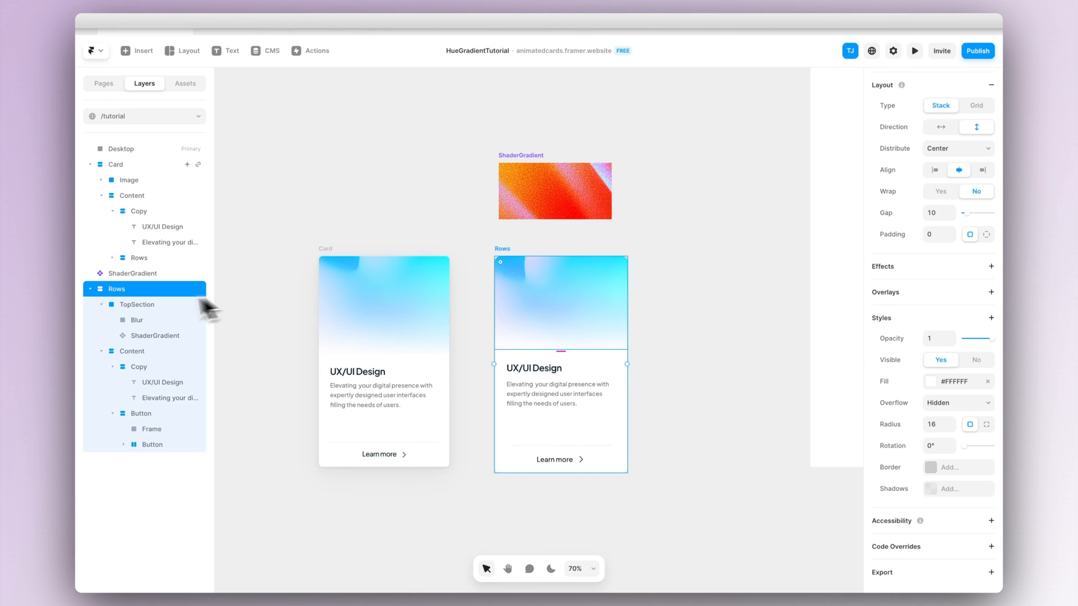
{"action": "double_click", "coordinate": [117, 289]}
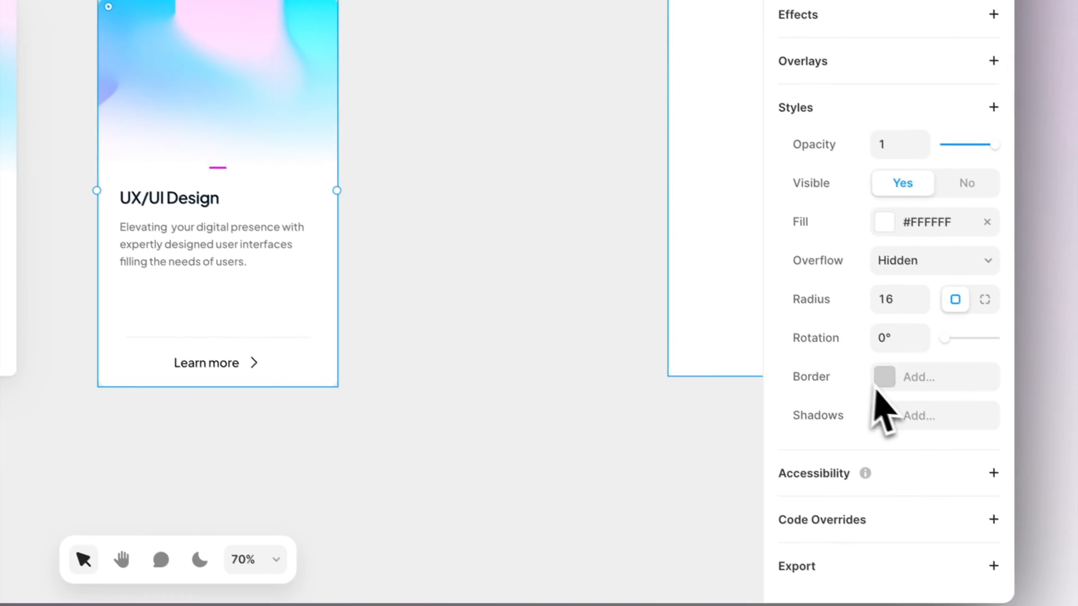
{"action": "left_click", "coordinate": [919, 416]}
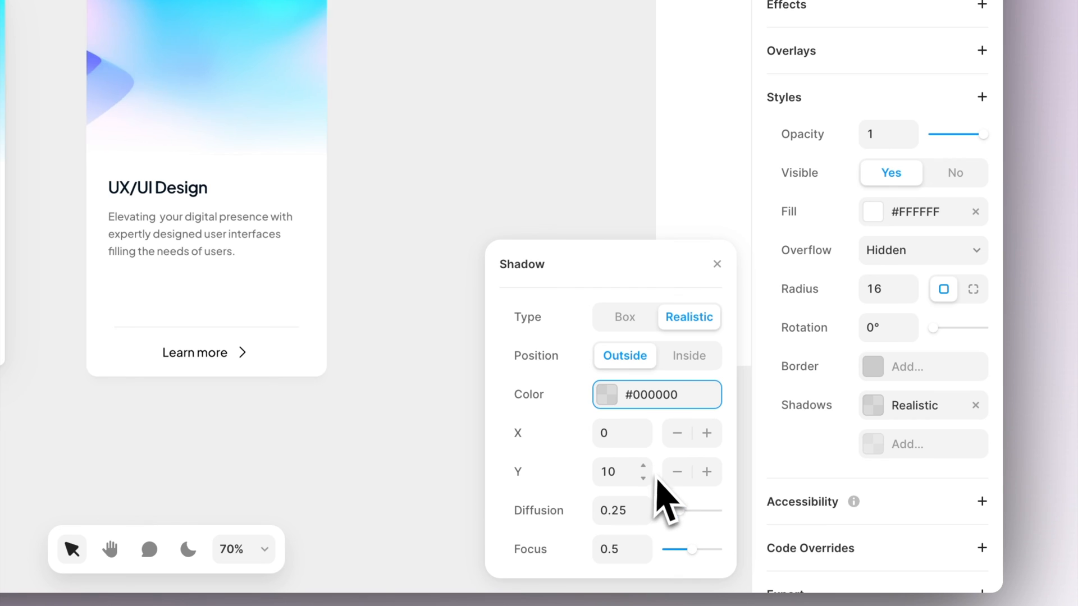
{"action": "left_click", "coordinate": [706, 472]}
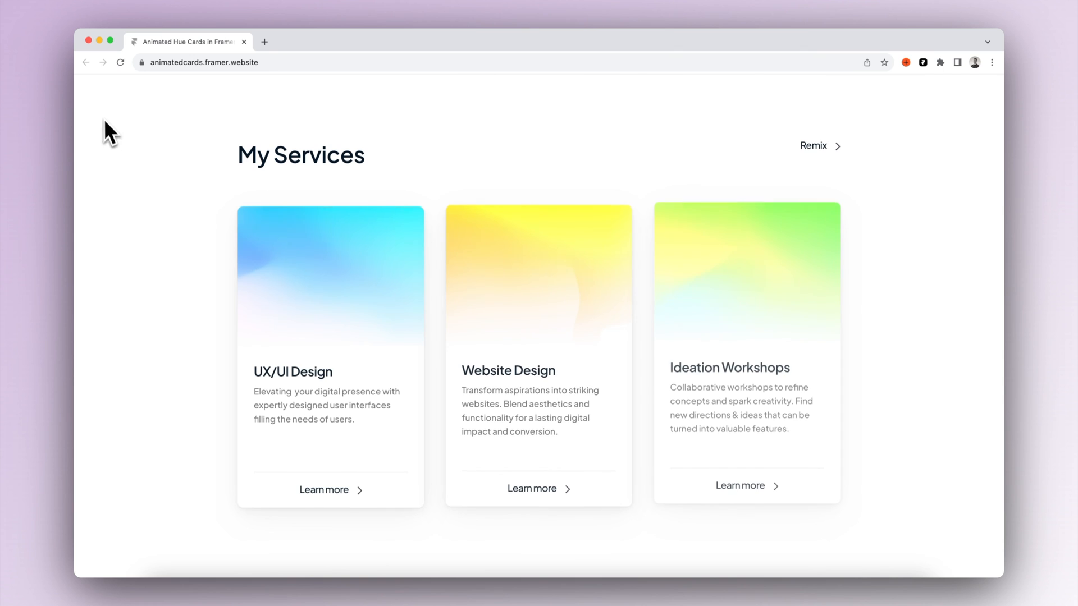
{"action": "mouse_move", "coordinate": [334, 361]}
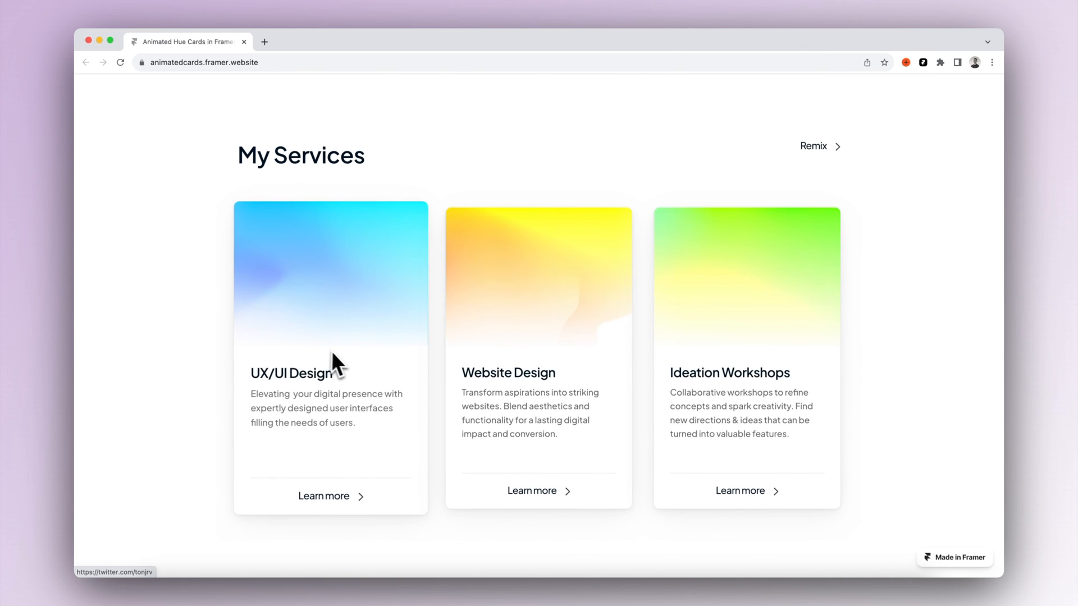